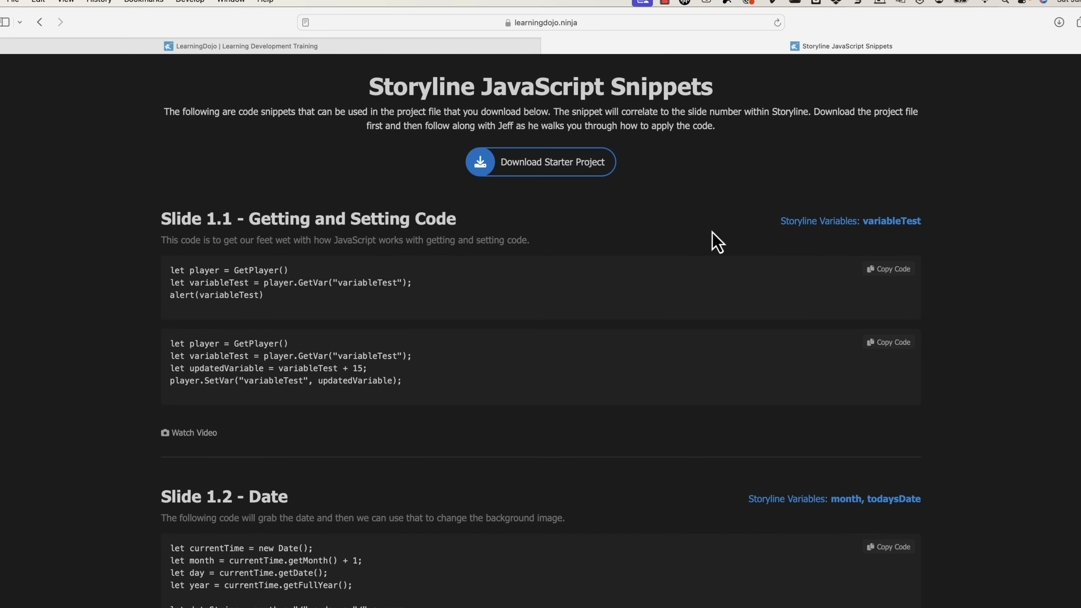
Scroll the LearningDojo snippets page to Slide 1.12 Random Text Variable and highlight the fruit1 variable name
{"action": "left_click", "coordinate": [545, 22]}
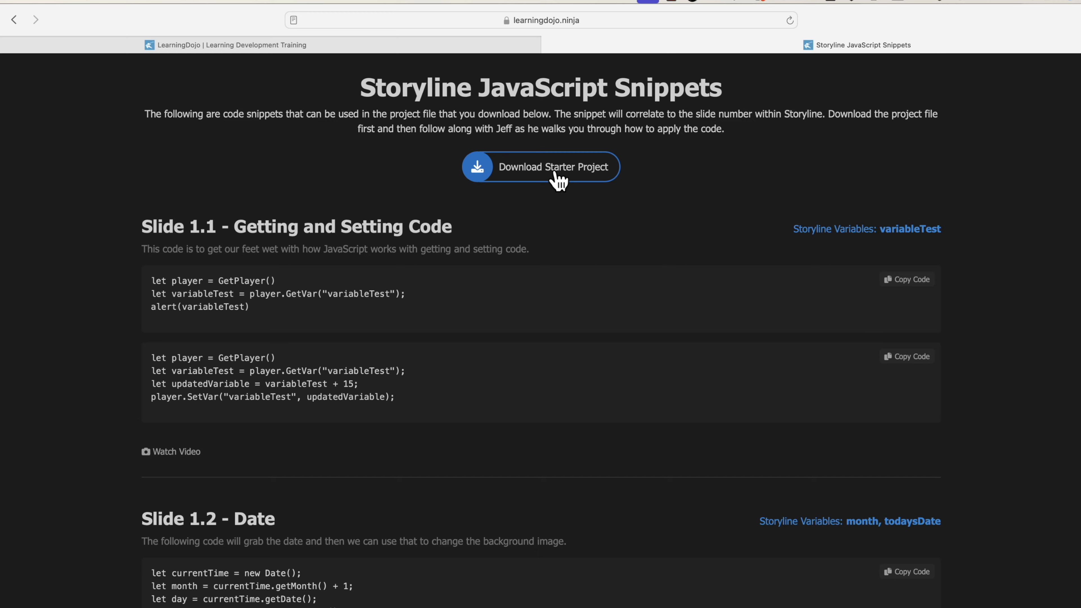
{"action": "scroll", "scroll_direction": "down", "scroll_amount": 3}
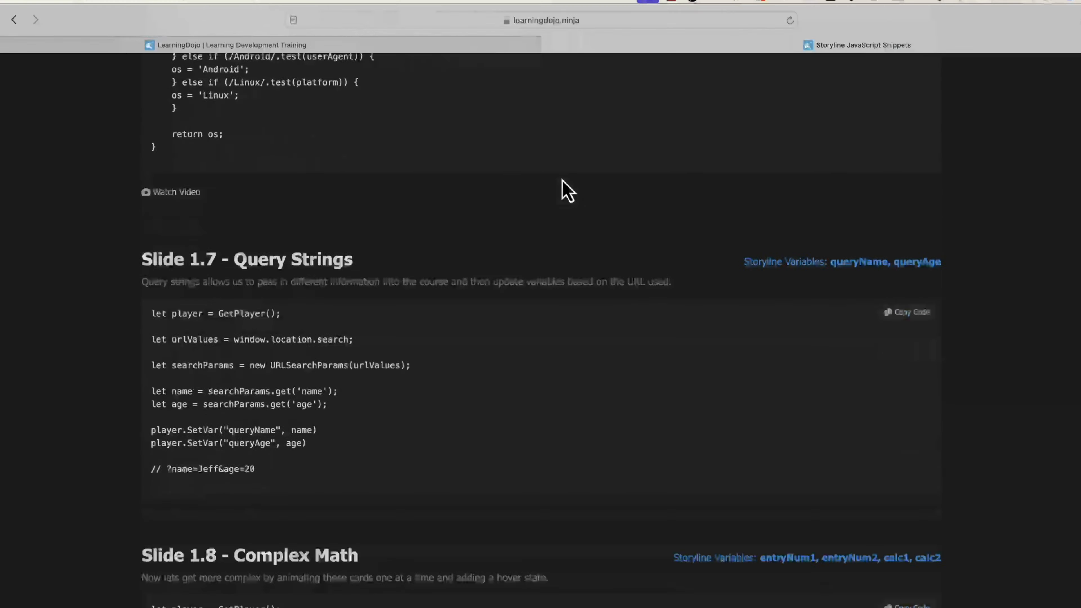
{"action": "scroll", "scroll_direction": "down", "scroll_amount": 3}
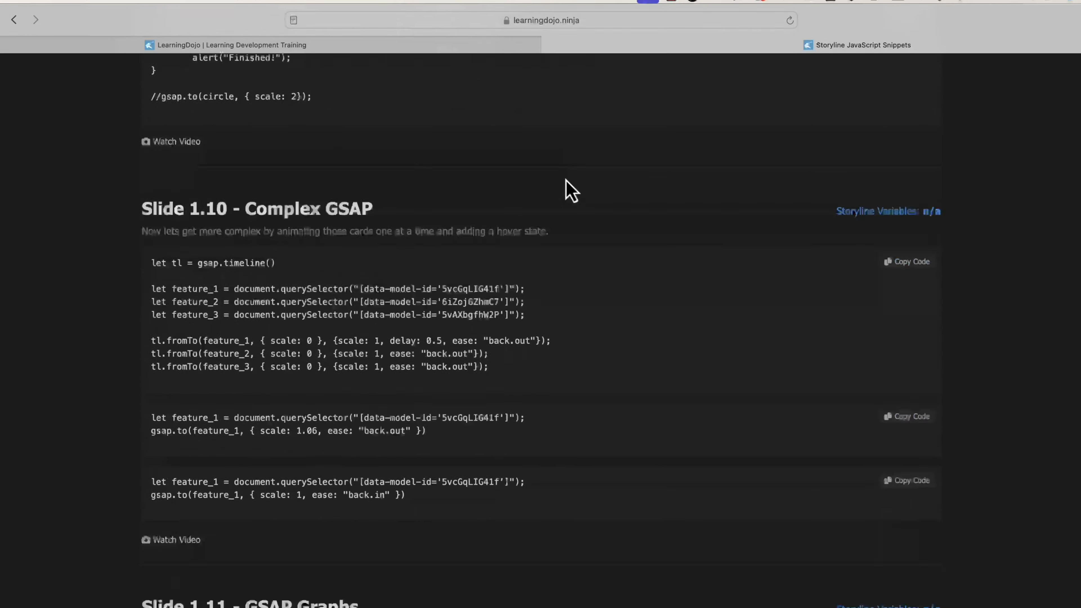
{"action": "scroll", "scroll_direction": "down", "scroll_amount": 3}
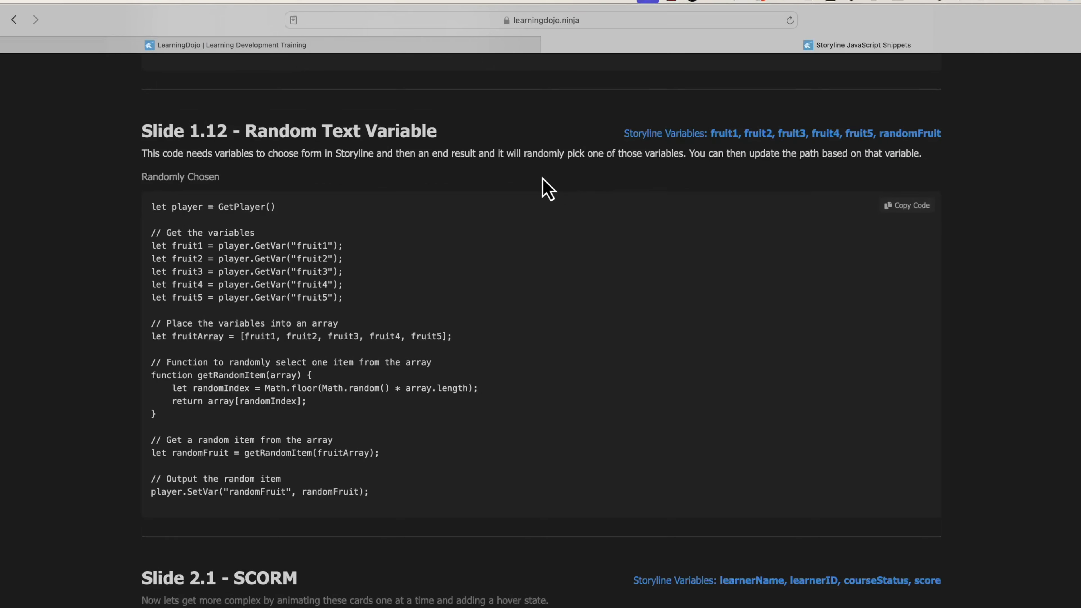
{"action": "mouse_move", "coordinate": [611, 172]}
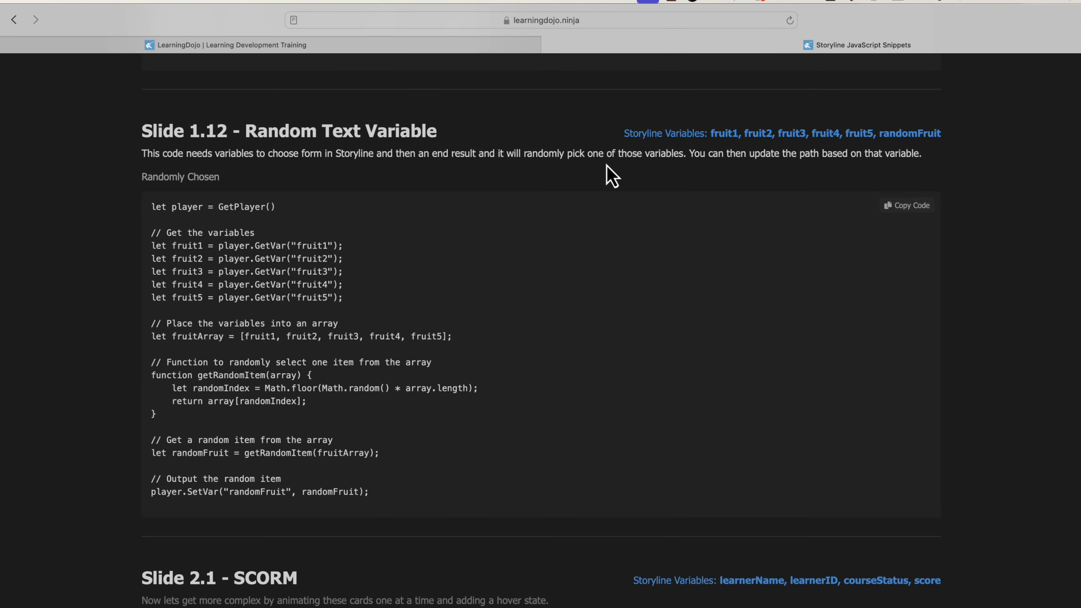
{"action": "mouse_move", "coordinate": [717, 132]}
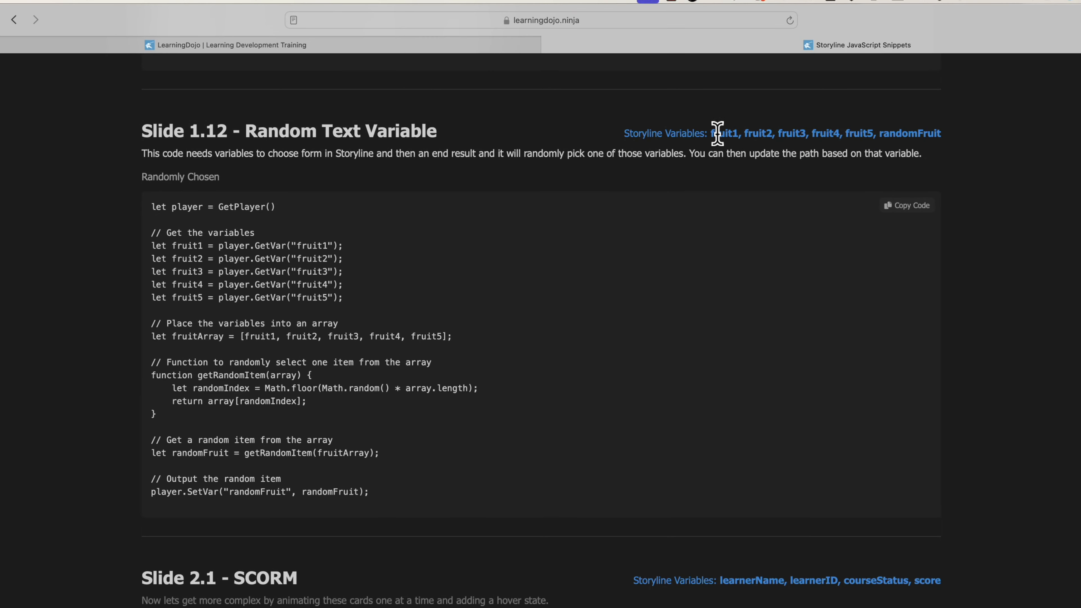
{"action": "double_click", "coordinate": [724, 133]}
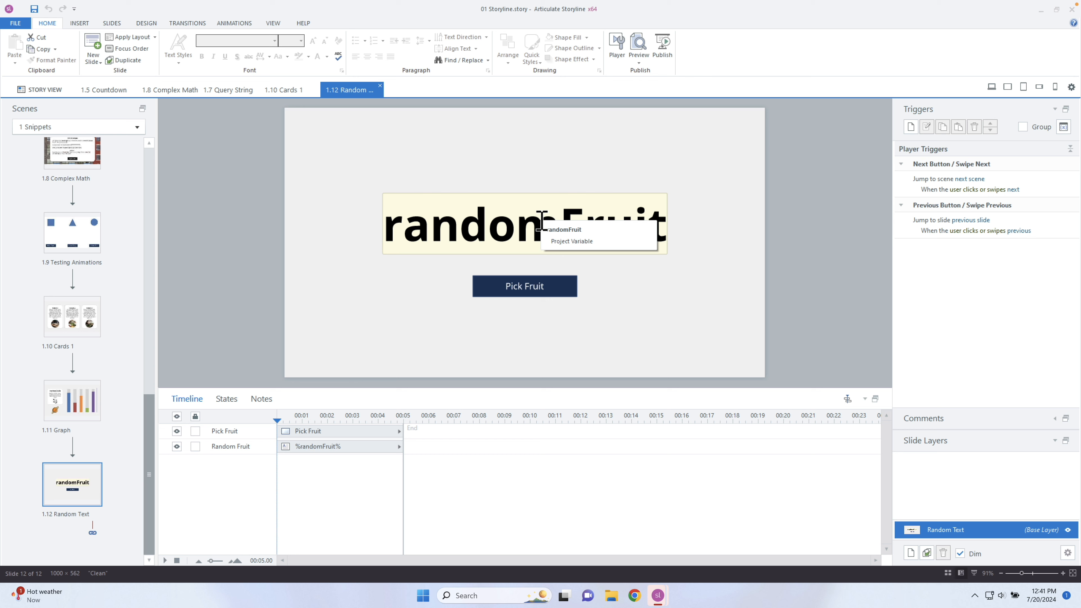
Review the Variables list: fruit1–fruit5 defaults Banana, Apple, Peach, Pear, Blueberry and randomFruit
{"action": "left_click", "coordinate": [571, 240]}
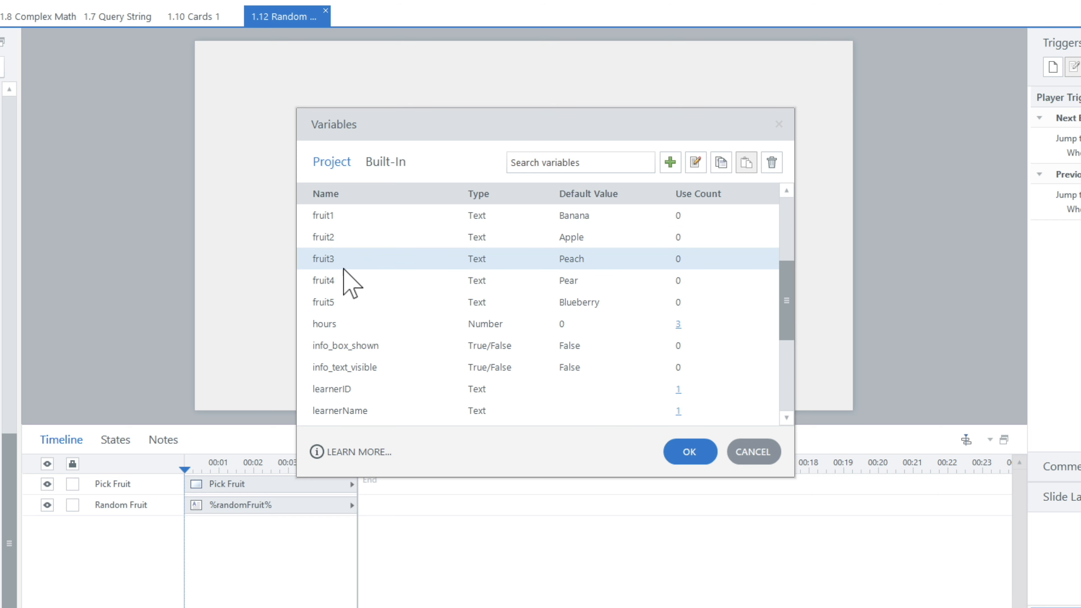
{"action": "left_click", "coordinate": [322, 302]}
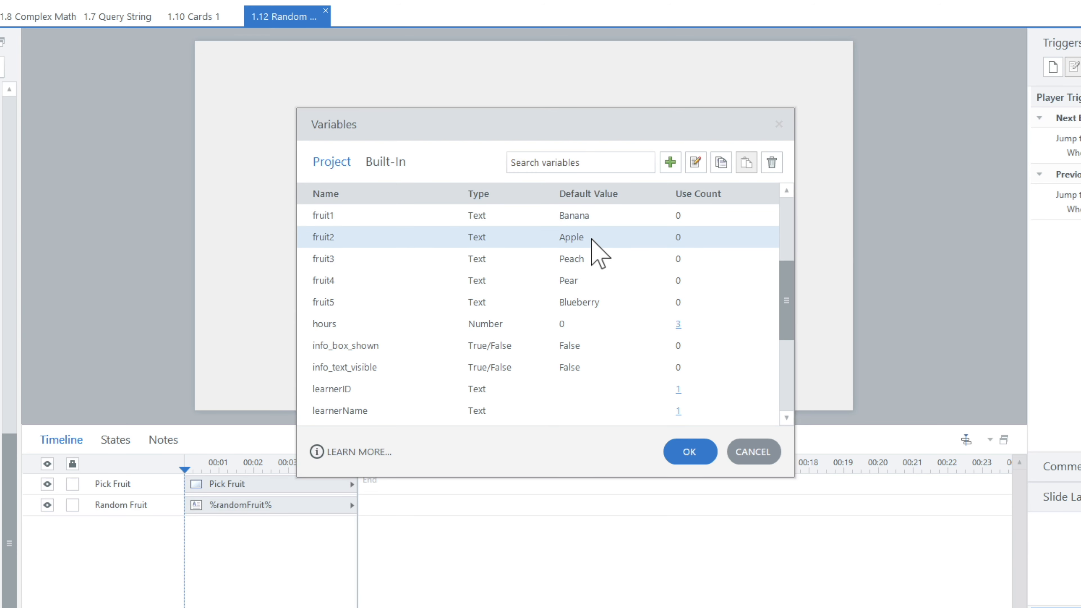
{"action": "double_click", "coordinate": [571, 236]}
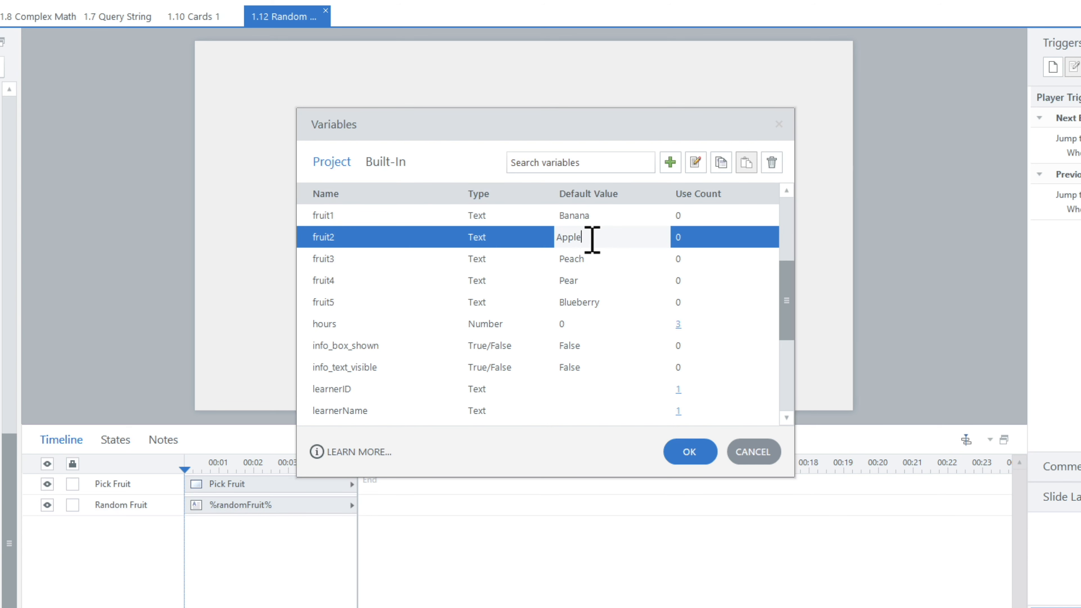
{"action": "mouse_move", "coordinate": [599, 269]}
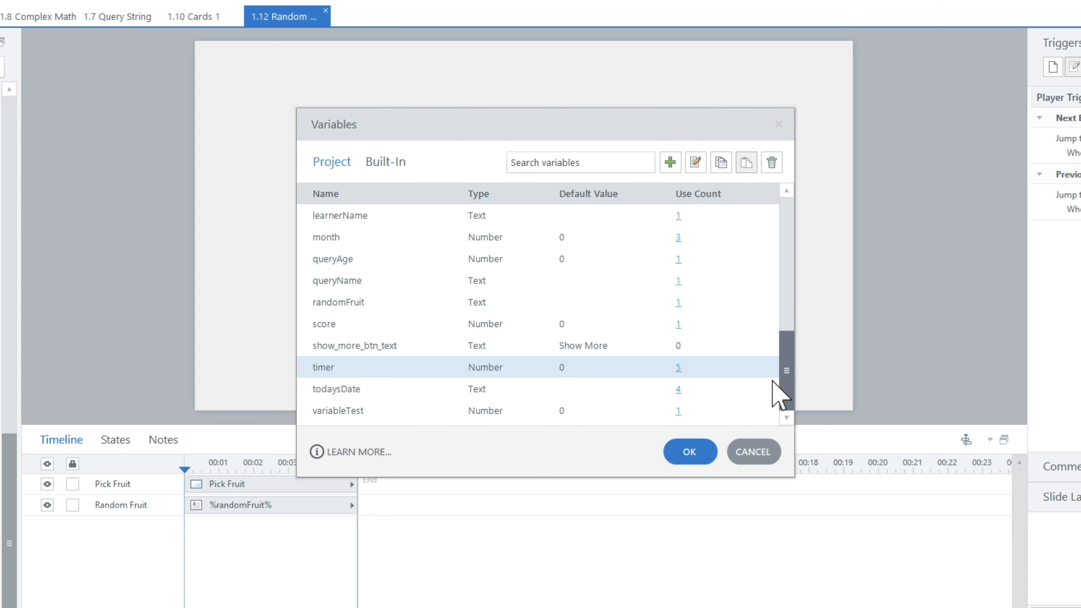
{"action": "scroll", "scroll_direction": "up", "scroll_amount": 3}
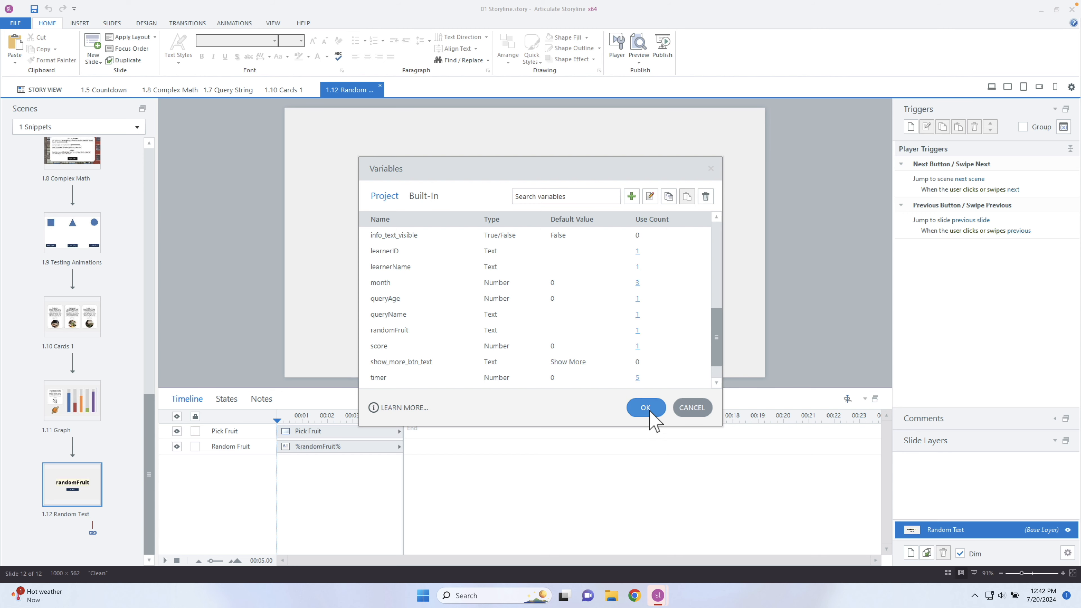
Confirm the variables and begin choosing the action for the Pick Fruit button's new trigger
{"action": "left_click", "coordinate": [644, 408]}
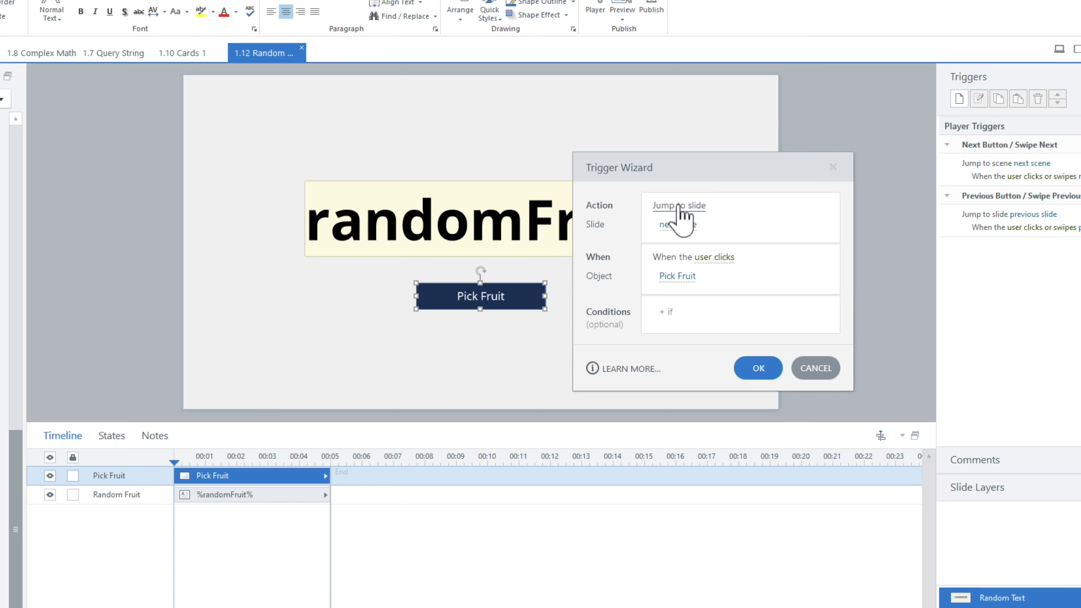
{"action": "left_click", "coordinate": [679, 210]}
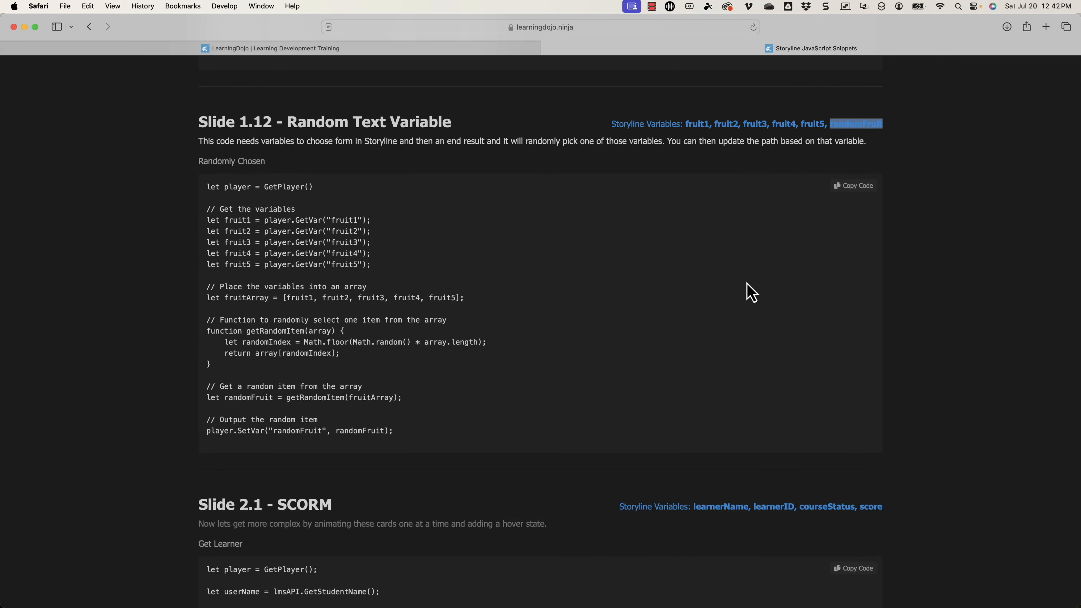
Copy the Slide 1.12 random-fruit JavaScript code block with Copy Code
{"action": "left_click", "coordinate": [853, 185]}
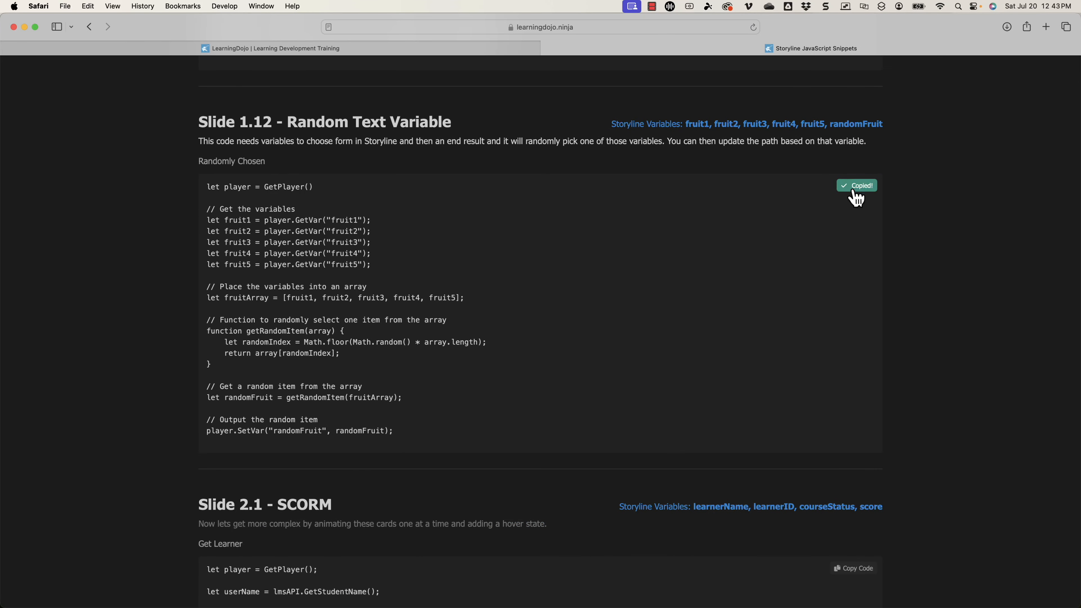
{"action": "mouse_move", "coordinate": [863, 228]}
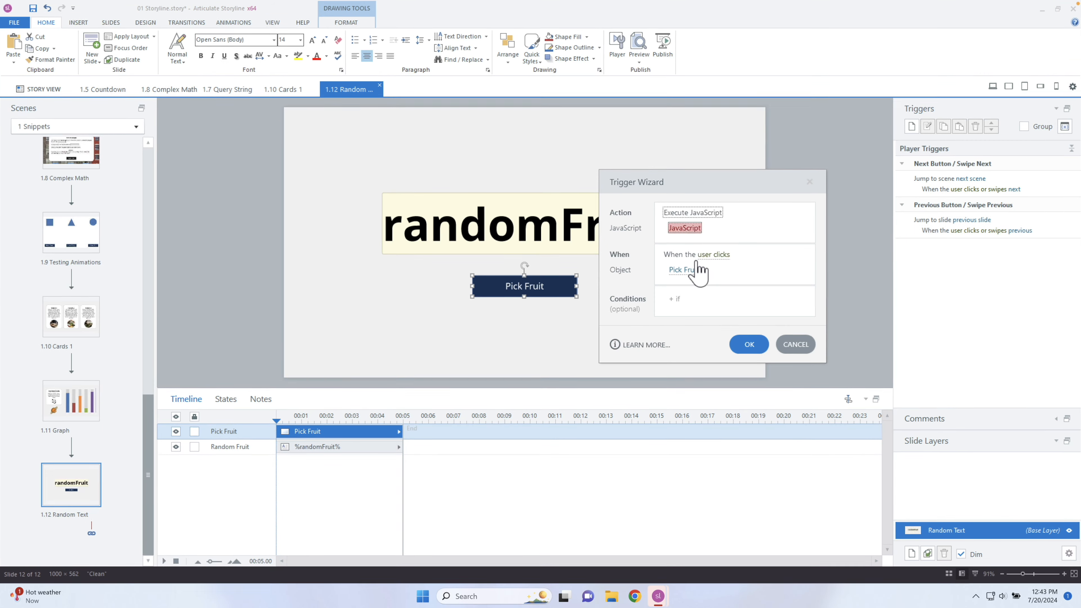
Give Pick Fruit an Execute JavaScript trigger with the pasted random-fruit script and launch Preview
{"action": "left_click", "coordinate": [684, 228]}
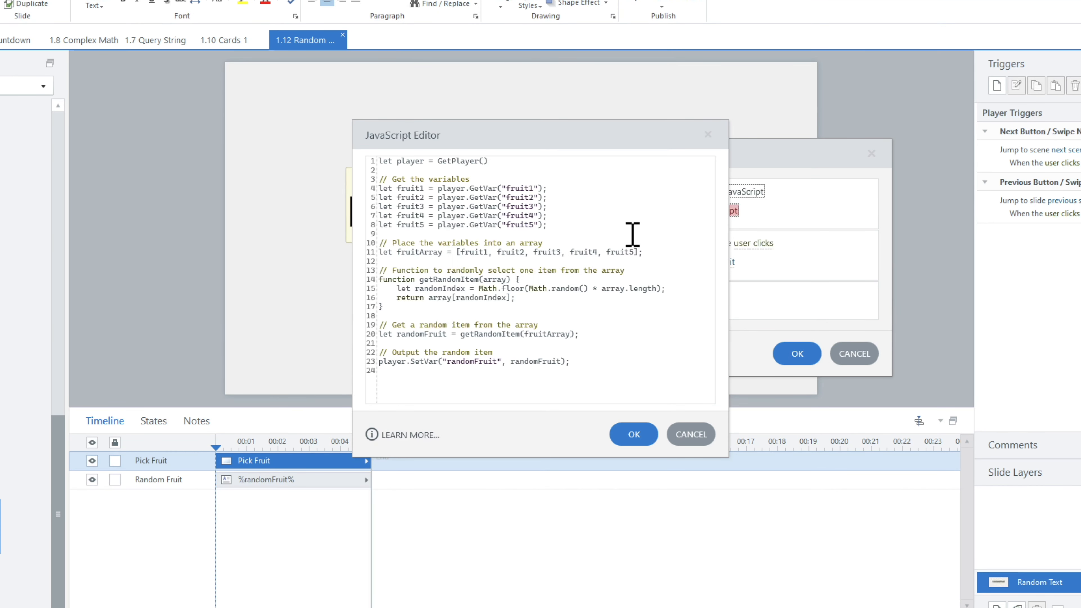
{"action": "left_click", "coordinate": [633, 434]}
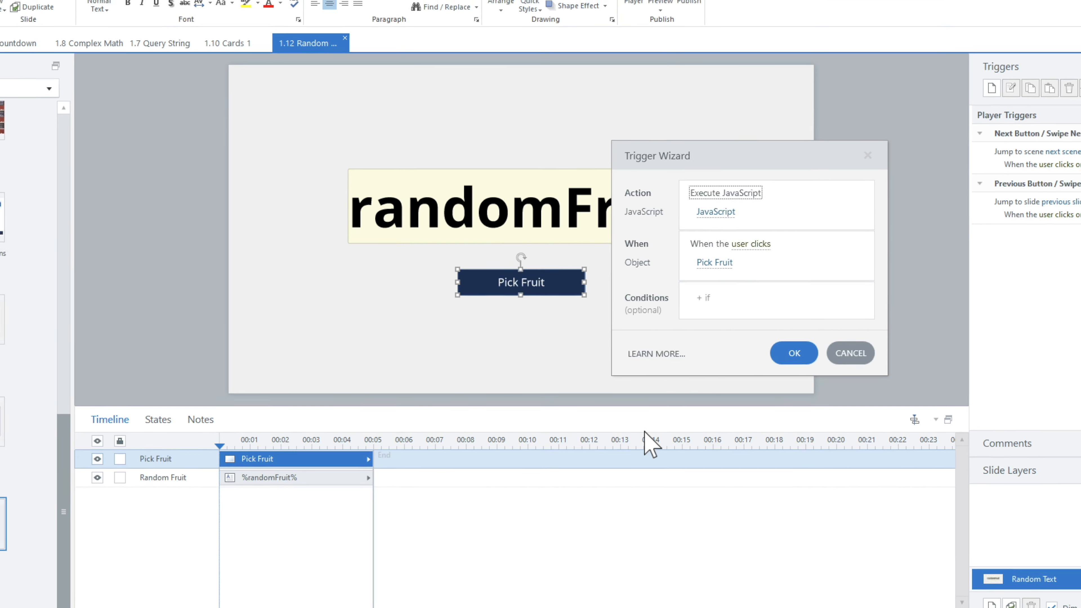
{"action": "left_click", "coordinate": [793, 352]}
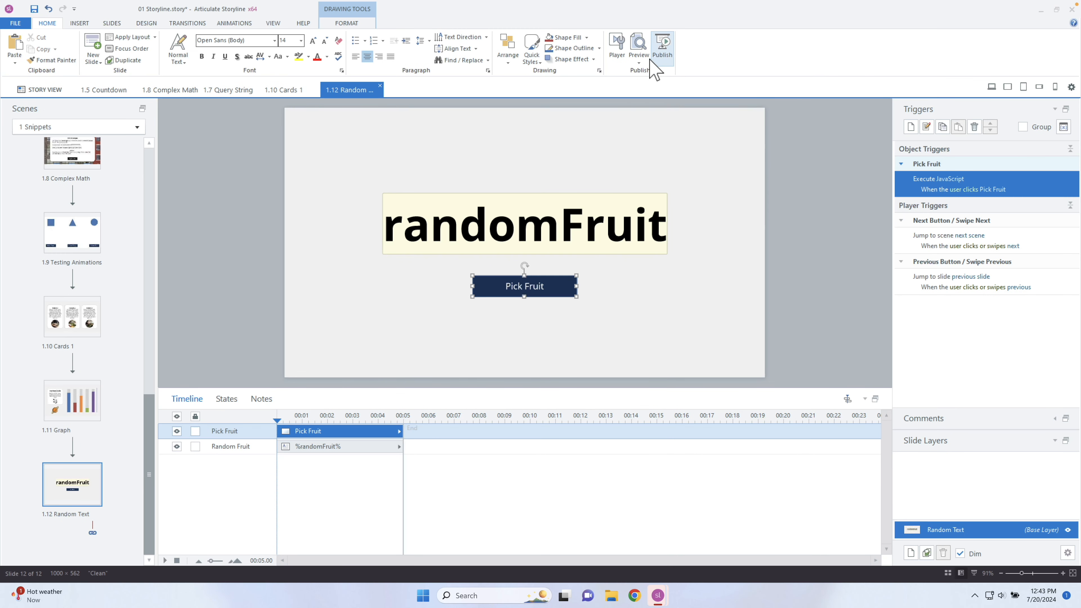
{"action": "left_click", "coordinate": [636, 44]}
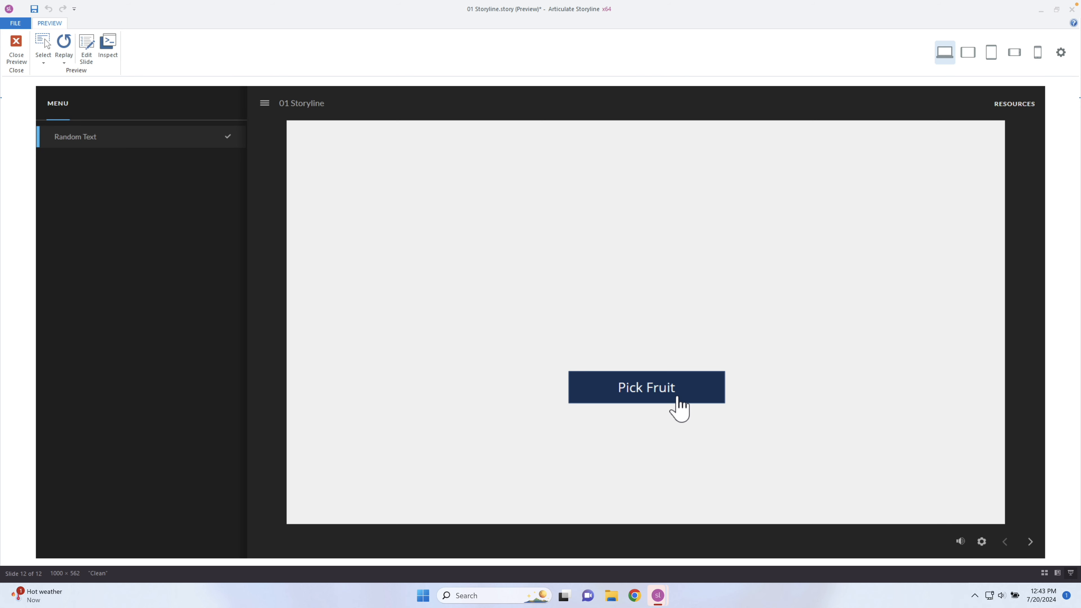
Press Pick Fruit repeatedly in Preview, seeing random fruits such as Blueberry, Peach and Pear
{"action": "left_click", "coordinate": [646, 387]}
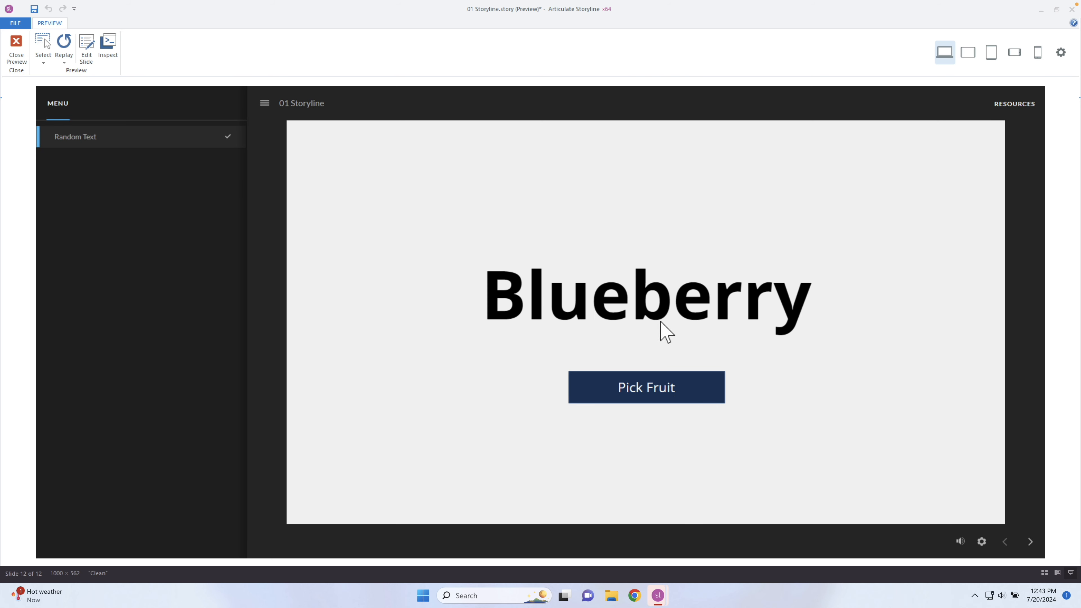
{"action": "left_click", "coordinate": [645, 387]}
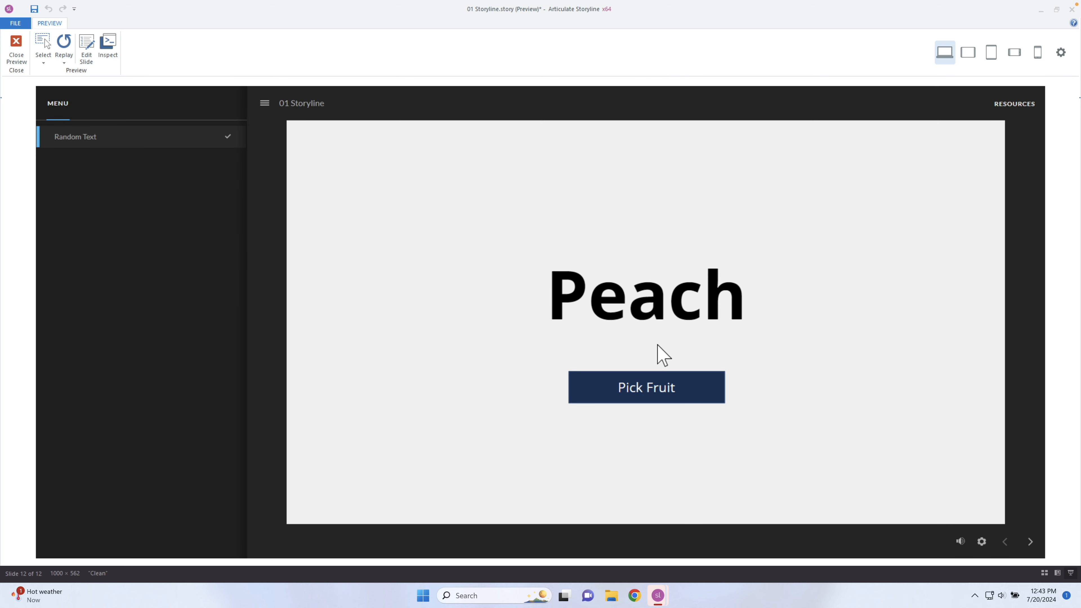
{"action": "mouse_move", "coordinate": [683, 393]}
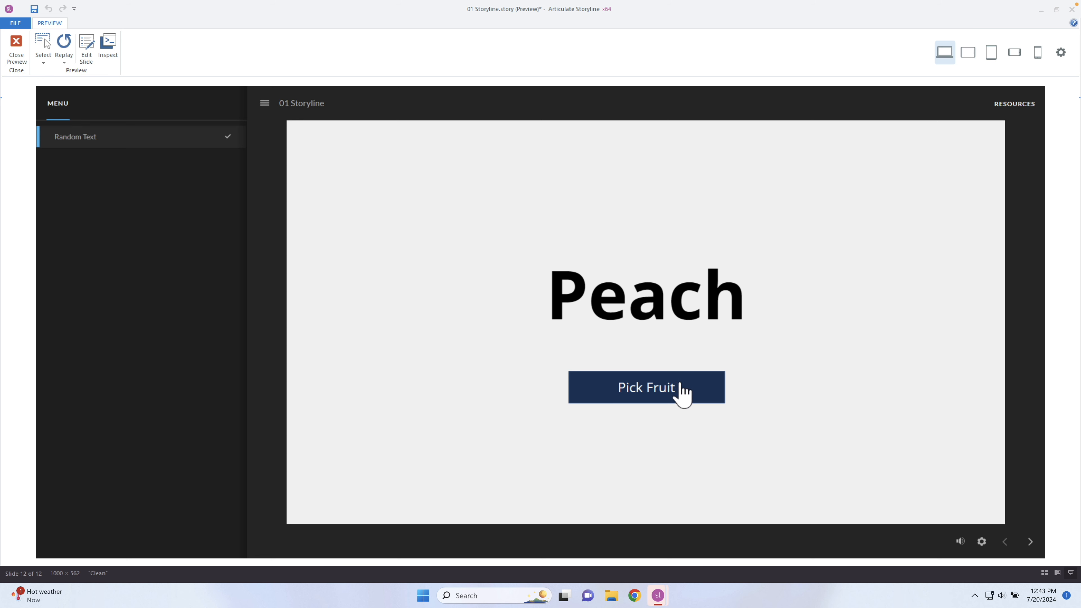
{"action": "mouse_move", "coordinate": [680, 314]}
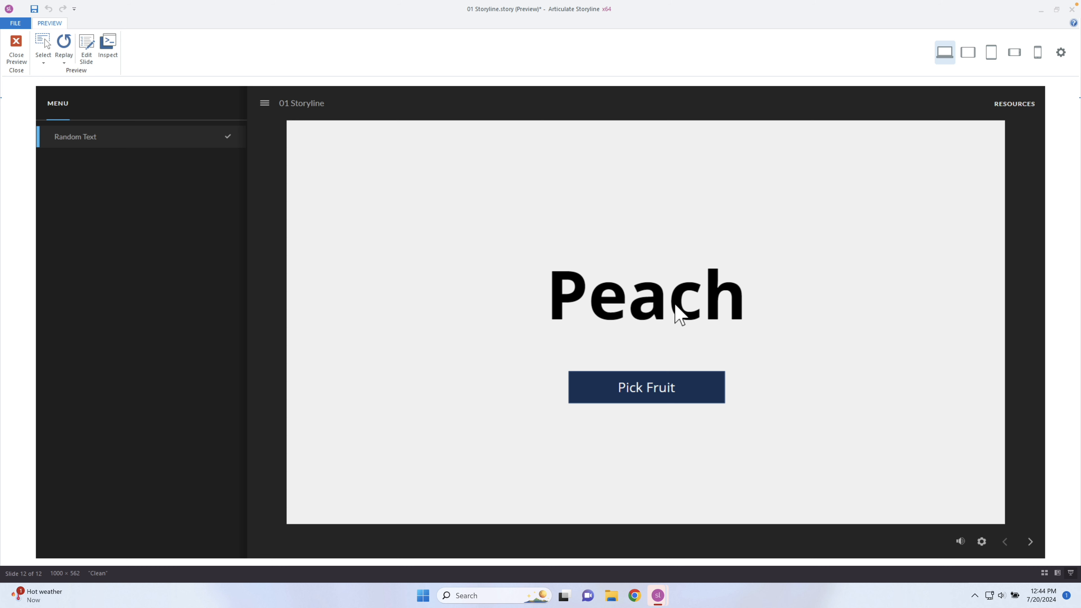
{"action": "left_click", "coordinate": [646, 387]}
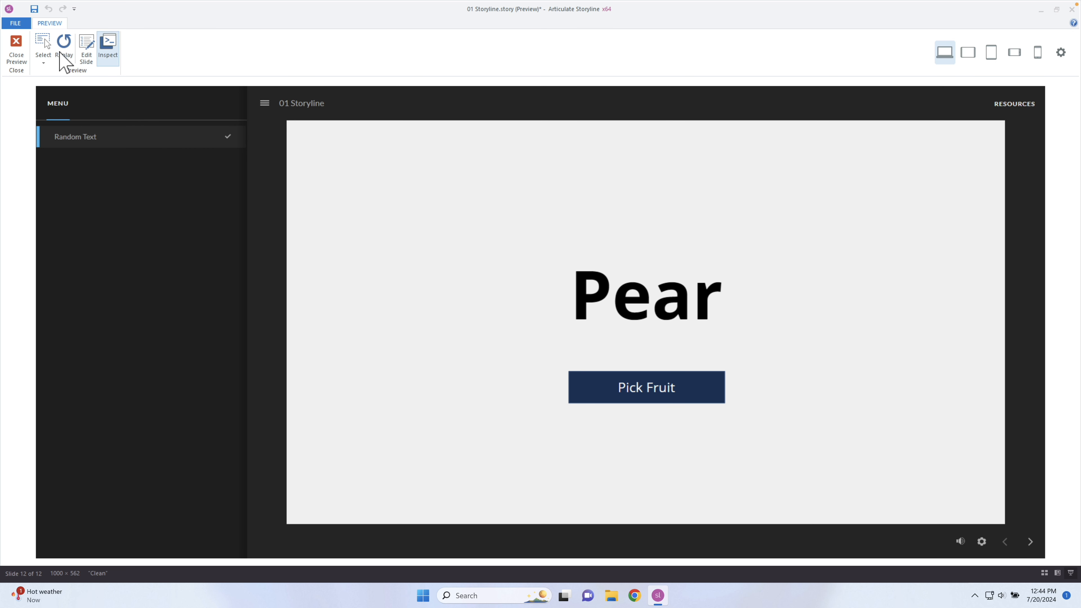
{"action": "left_click", "coordinate": [15, 49]}
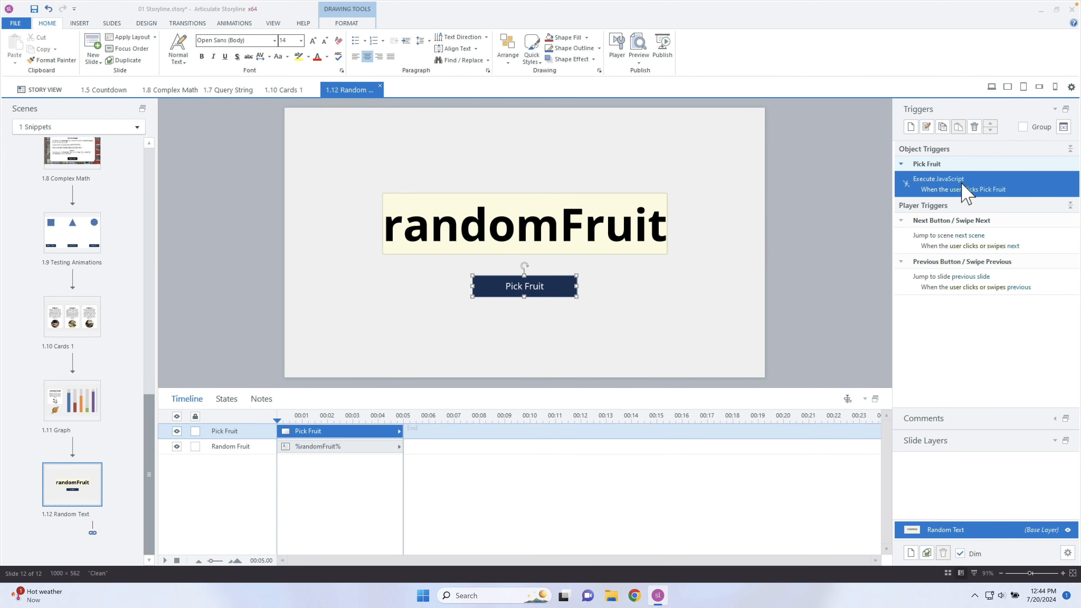
{"action": "double_click", "coordinate": [965, 184]}
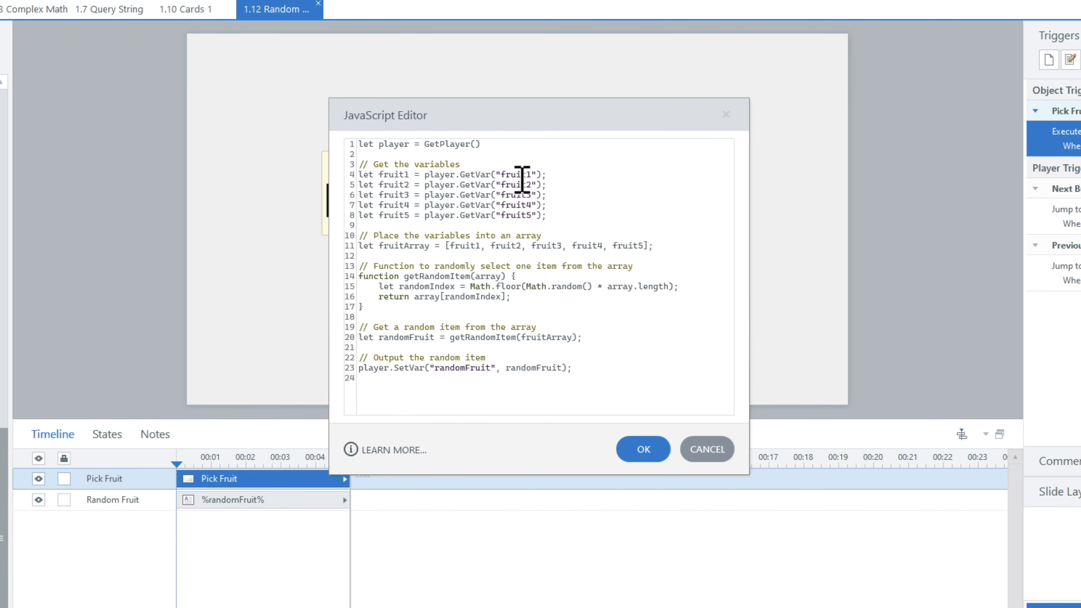
{"action": "double_click", "coordinate": [392, 174]}
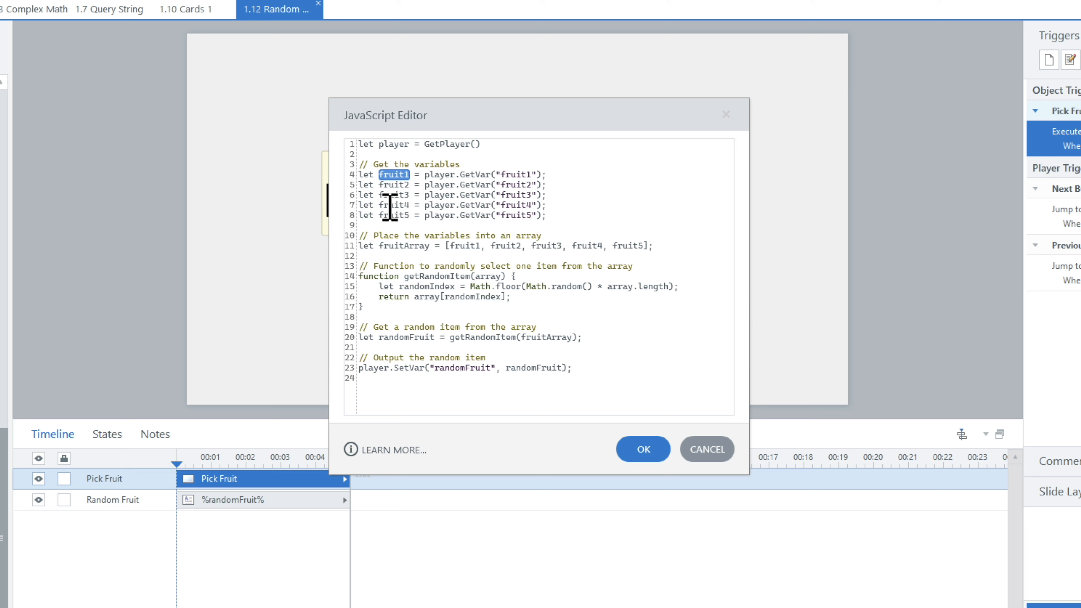
{"action": "double_click", "coordinate": [515, 174]}
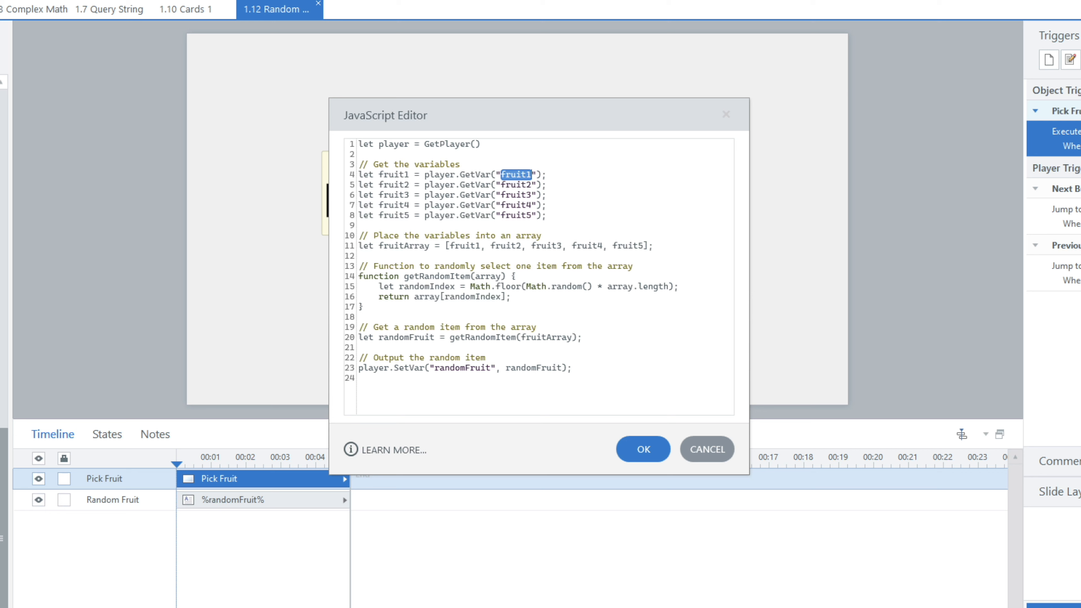
{"action": "double_click", "coordinate": [515, 194]}
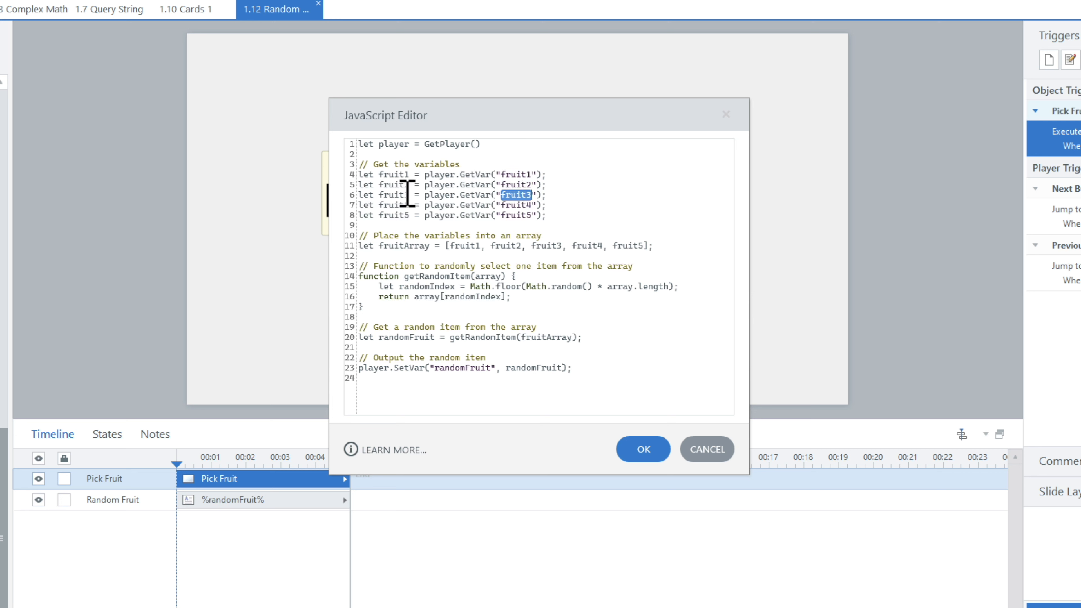
{"action": "double_click", "coordinate": [394, 184]}
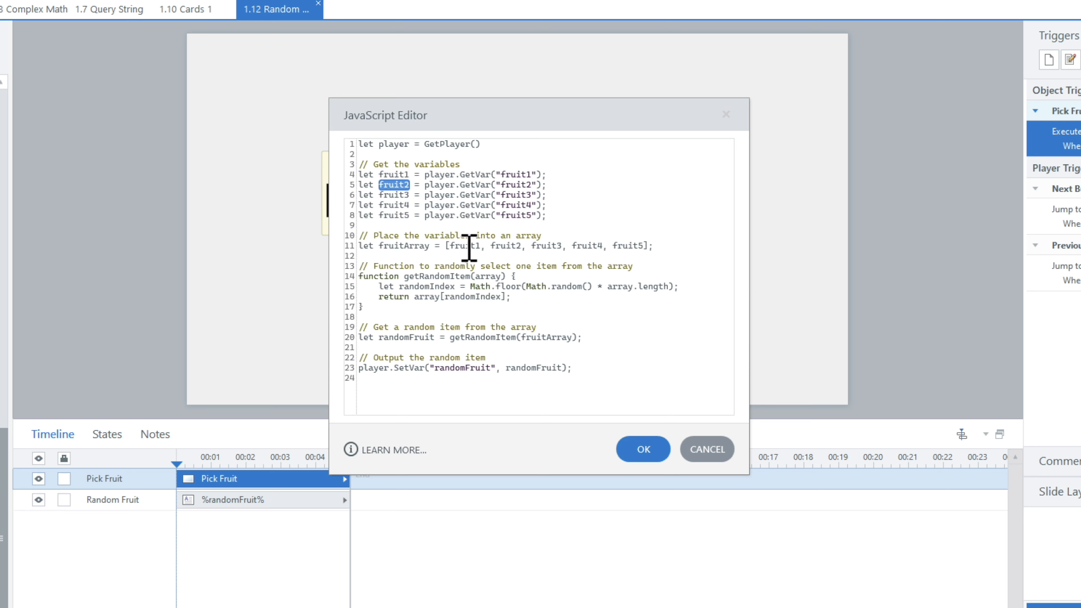
{"action": "mouse_move", "coordinate": [586, 338]}
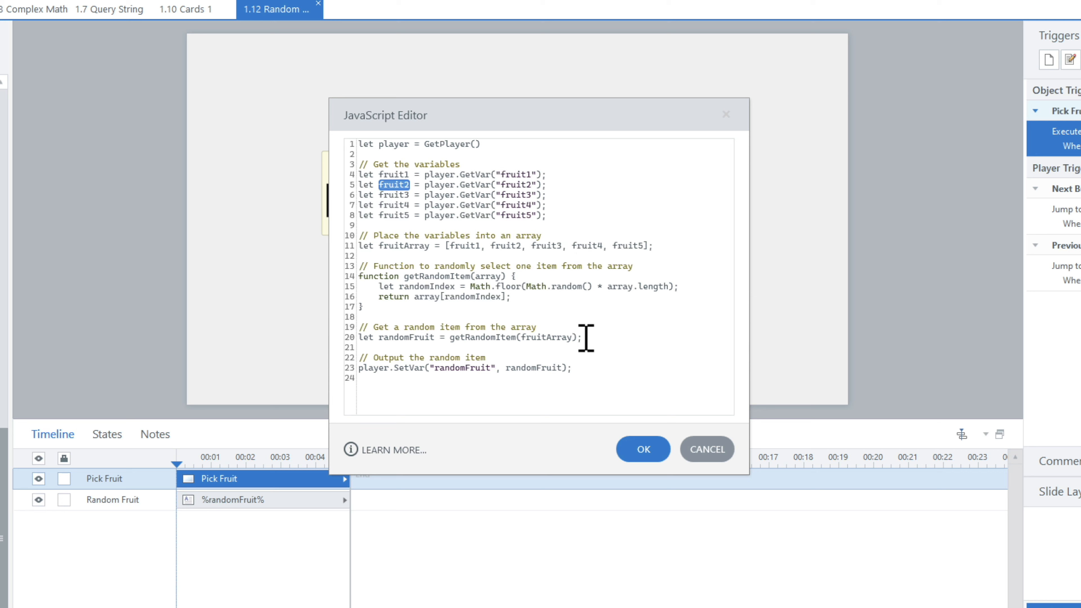
{"action": "mouse_move", "coordinate": [467, 281]}
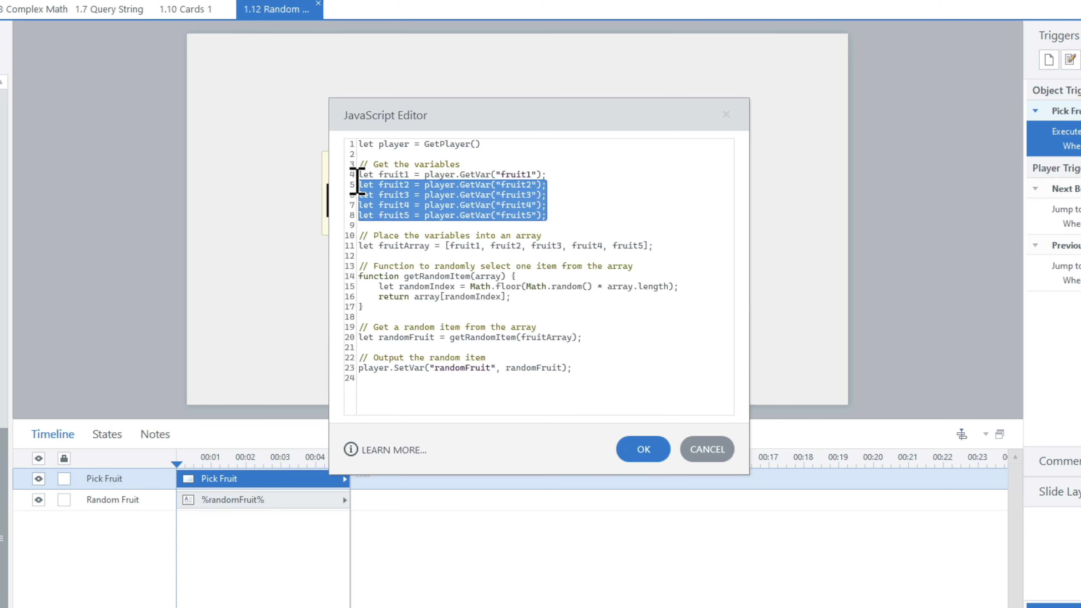
{"action": "double_click", "coordinate": [392, 174]}
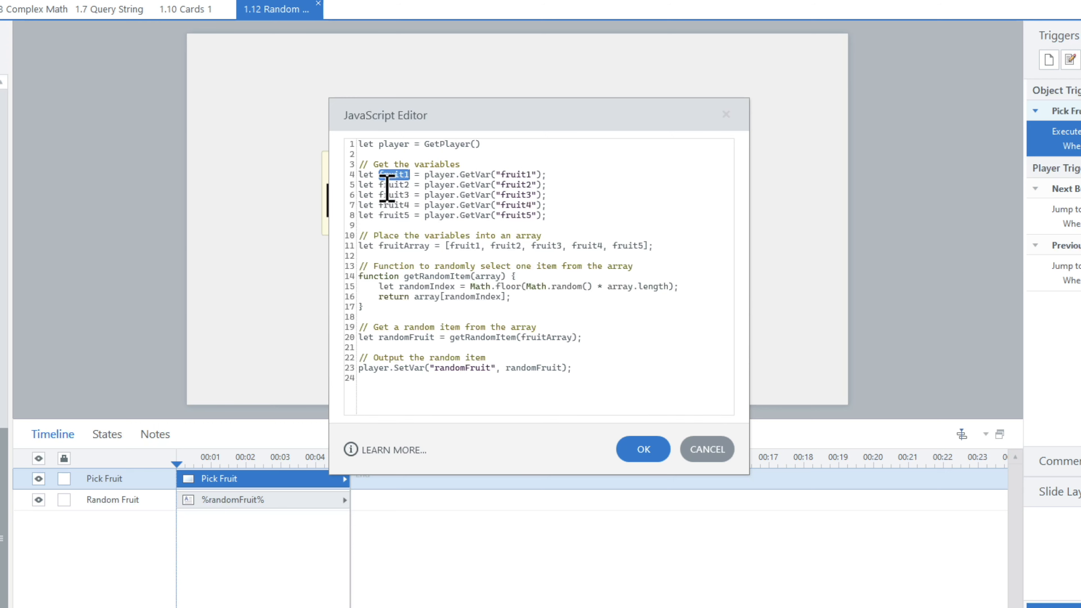
{"action": "double_click", "coordinate": [393, 185]}
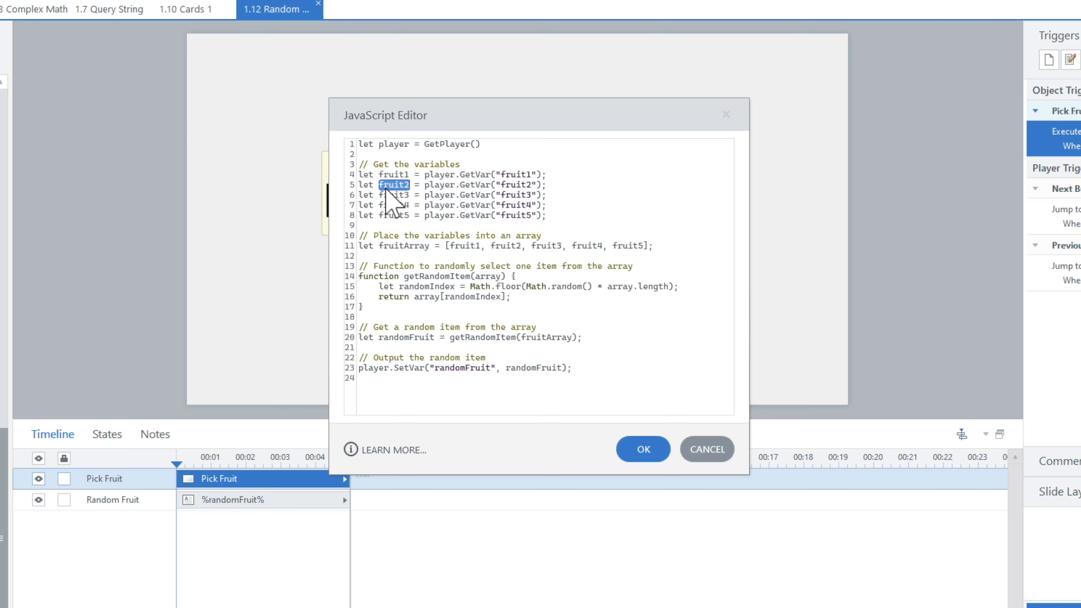
{"action": "mouse_move", "coordinate": [437, 250]}
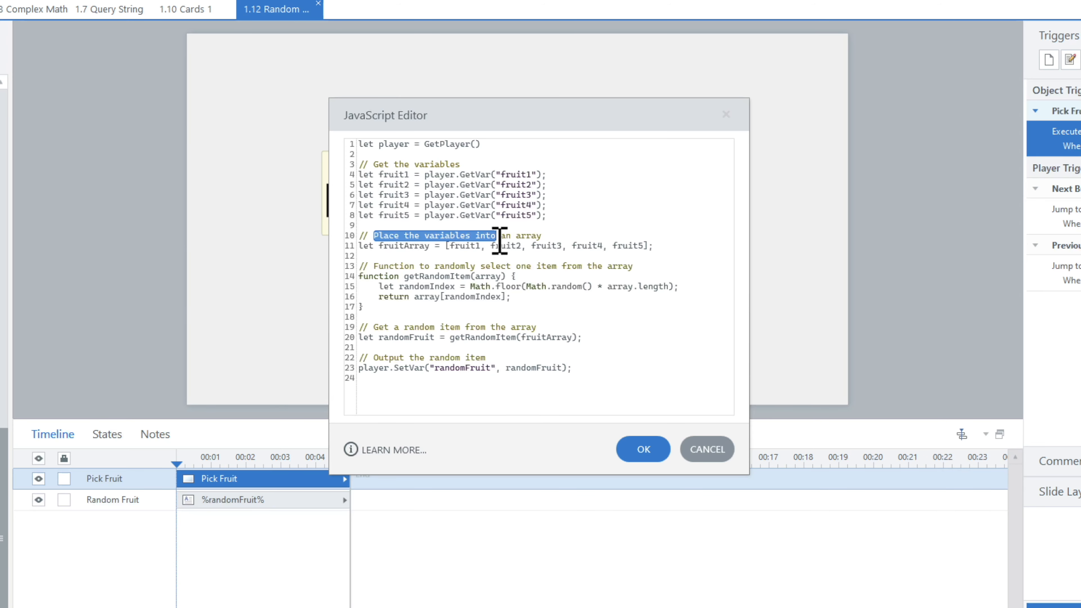
{"action": "double_click", "coordinate": [405, 245]}
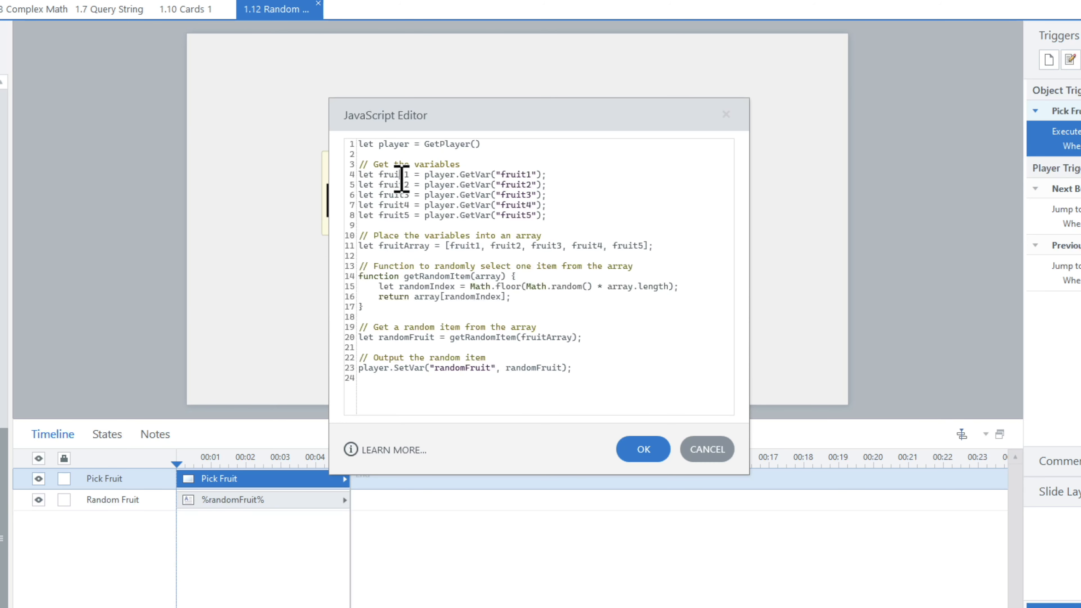
{"action": "double_click", "coordinate": [463, 246]}
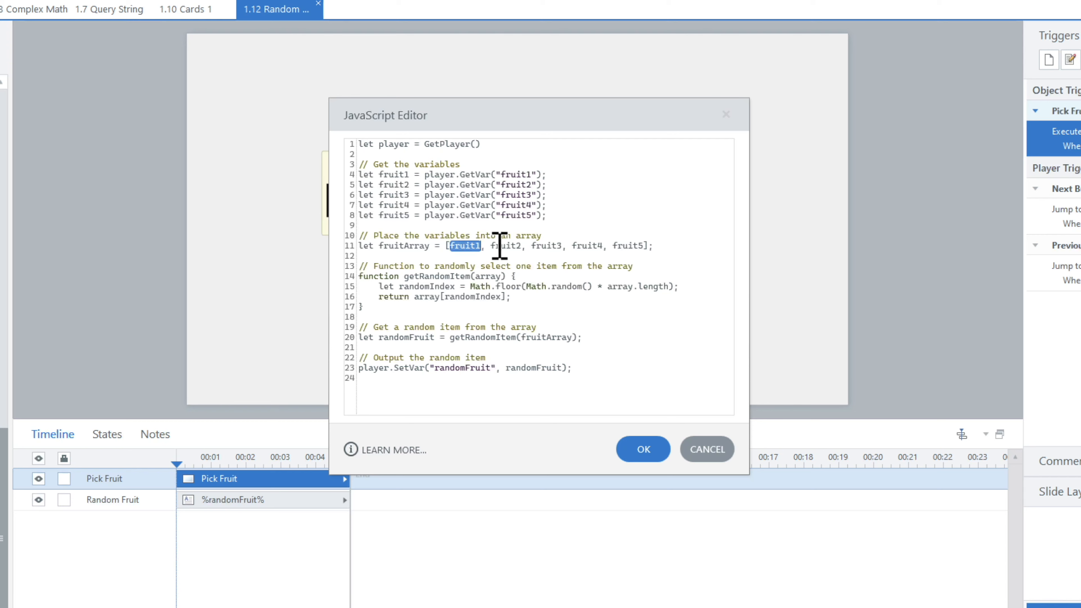
{"action": "double_click", "coordinate": [586, 247]}
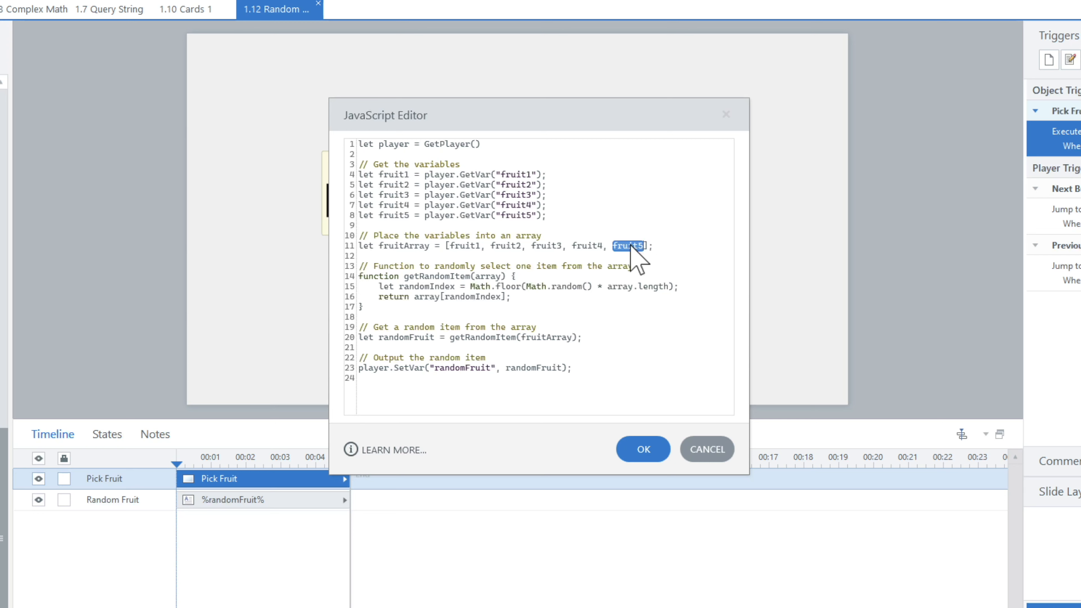
{"action": "double_click", "coordinate": [377, 276]}
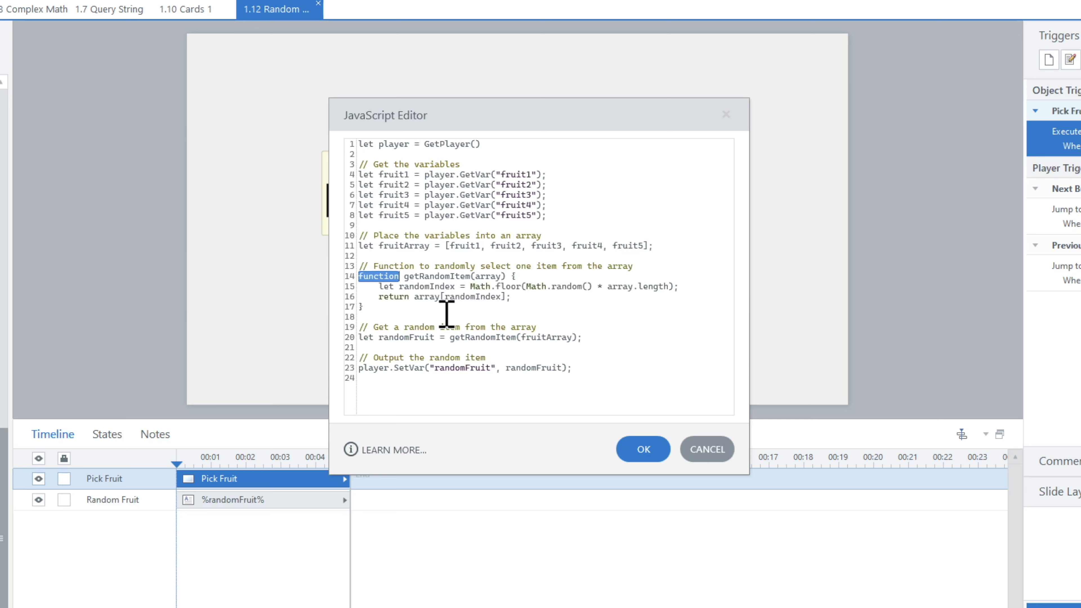
{"action": "double_click", "coordinate": [427, 286]}
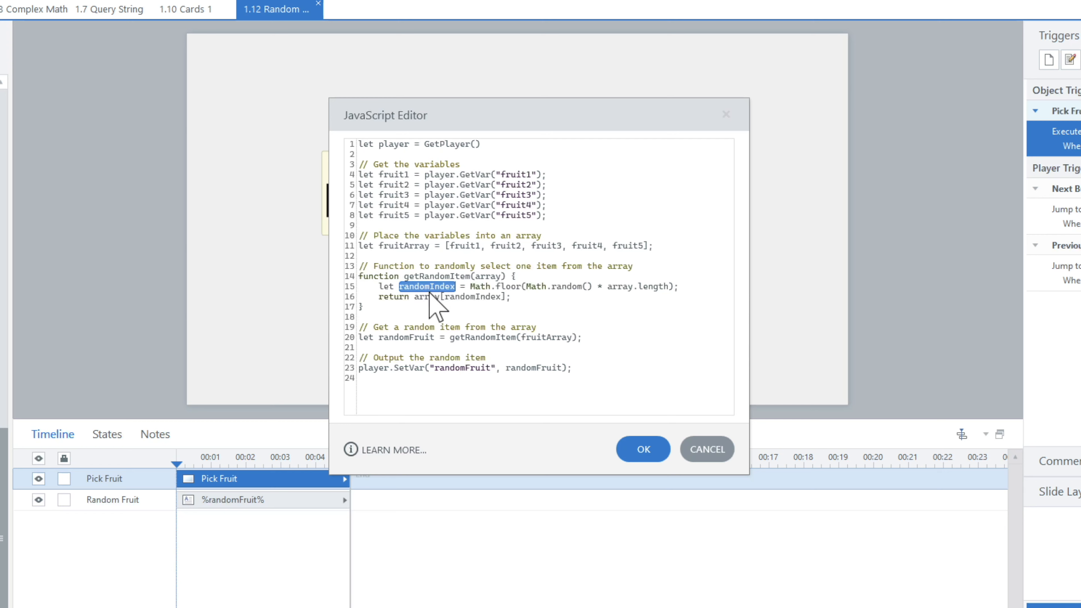
{"action": "left_click", "coordinate": [556, 286]}
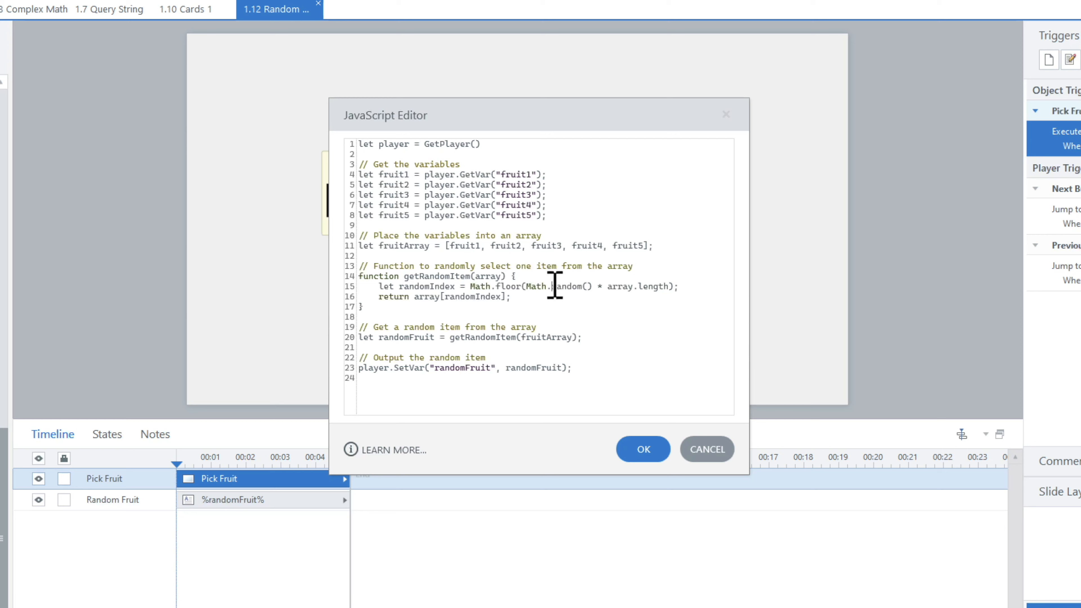
{"action": "mouse_move", "coordinate": [599, 289]}
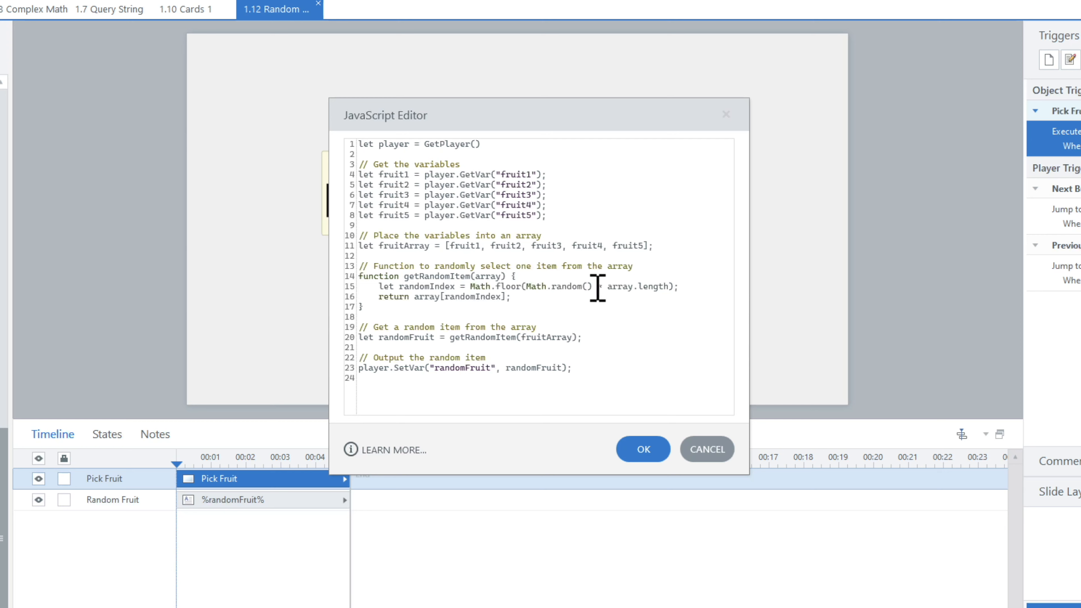
{"action": "mouse_move", "coordinate": [472, 288]}
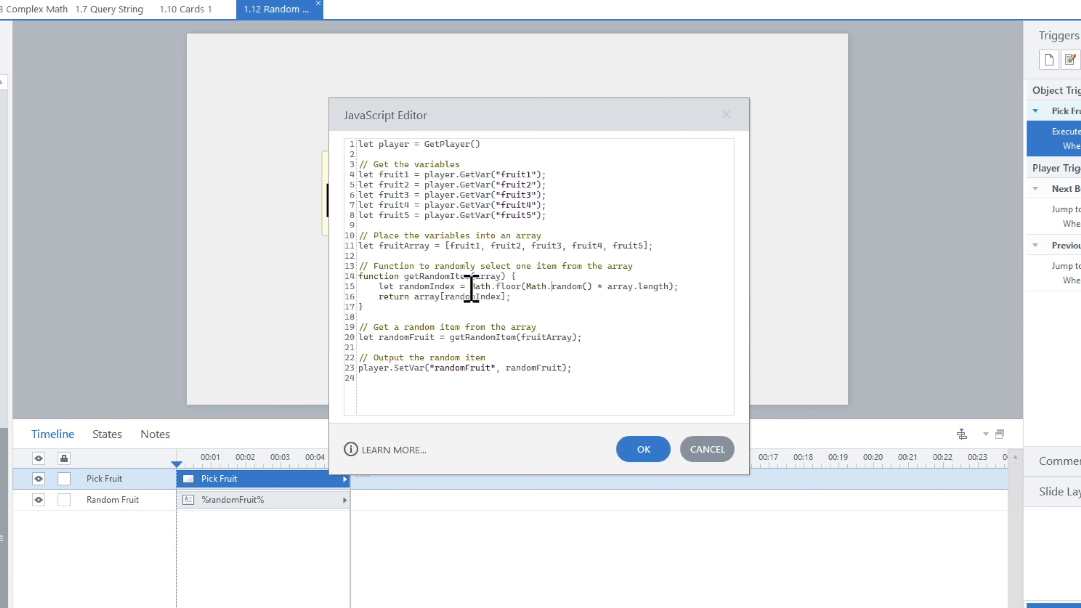
{"action": "double_click", "coordinate": [495, 286]}
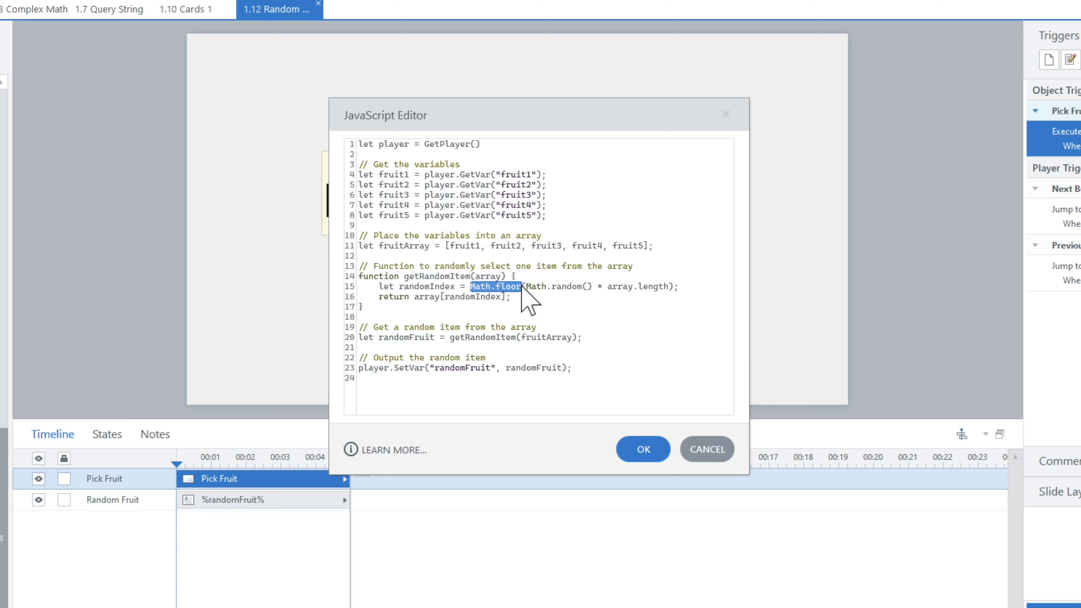
{"action": "double_click", "coordinate": [391, 297]}
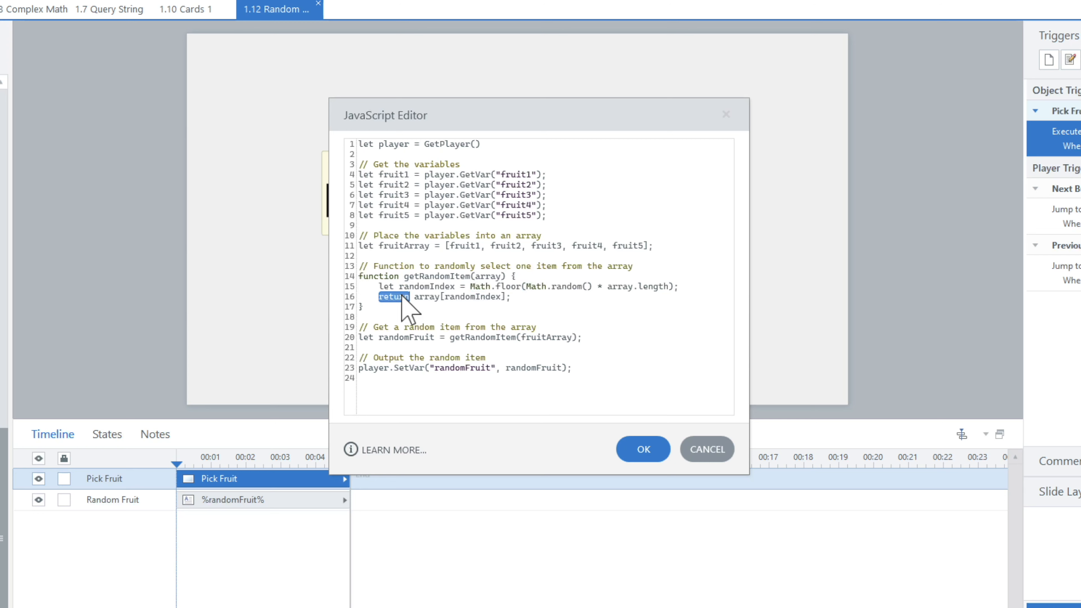
{"action": "mouse_move", "coordinate": [409, 274]}
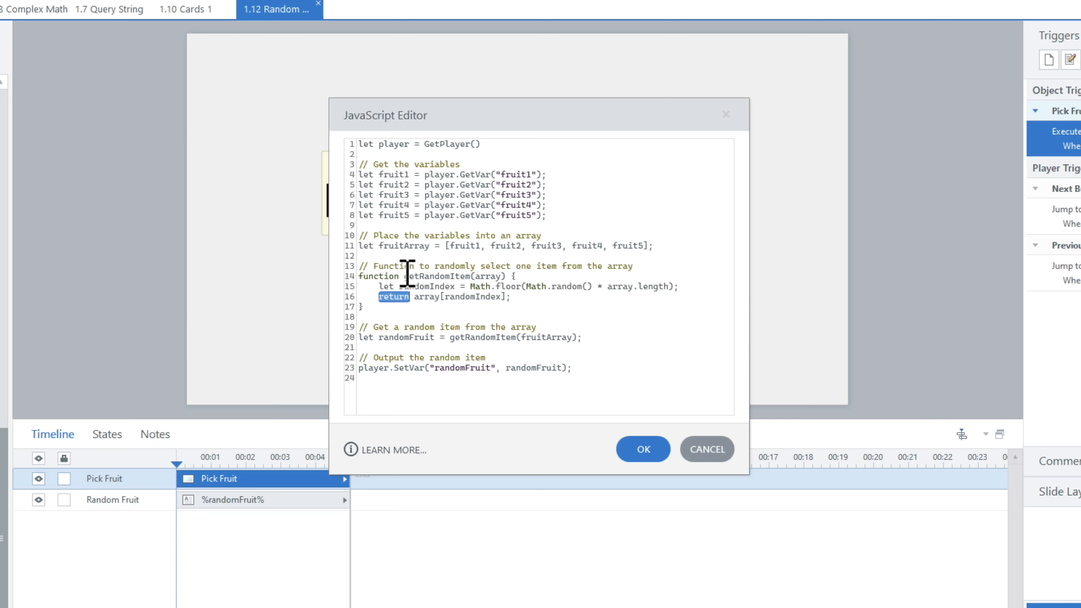
{"action": "double_click", "coordinate": [428, 297]}
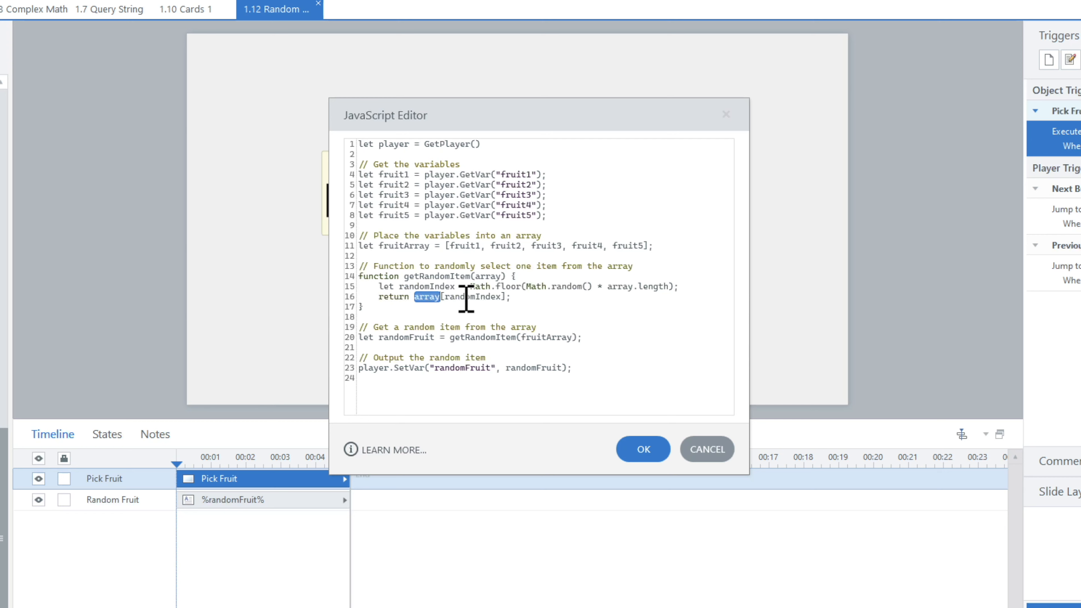
{"action": "mouse_move", "coordinate": [433, 314]}
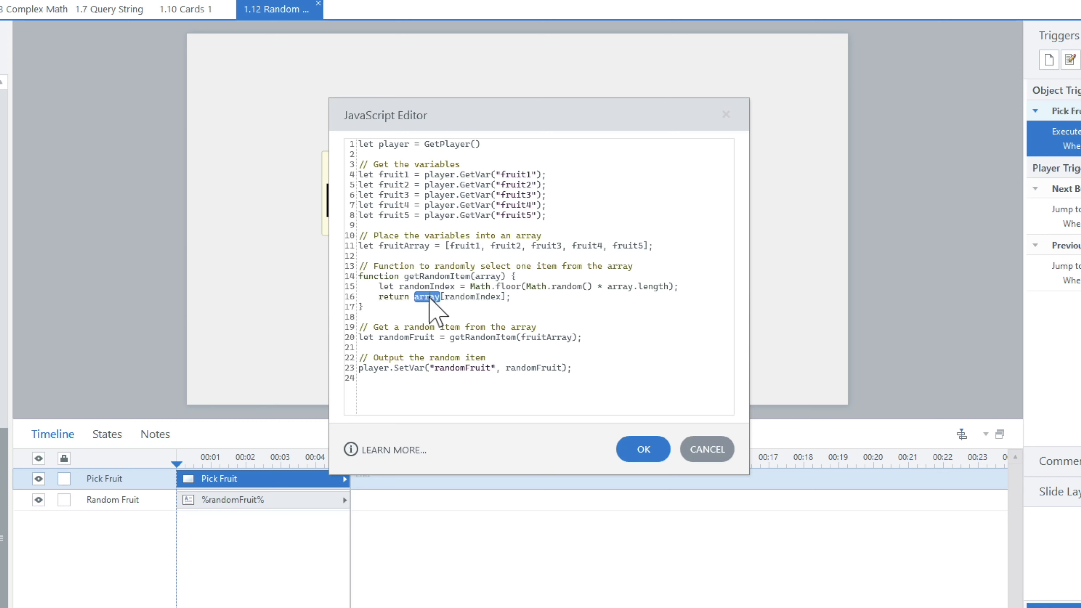
{"action": "mouse_move", "coordinate": [479, 304]}
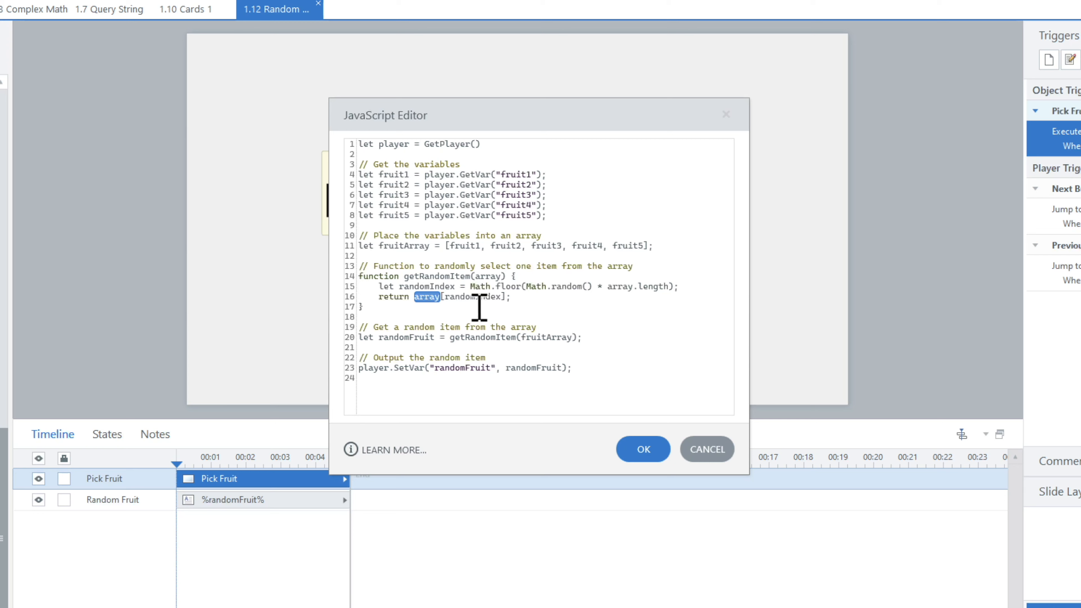
{"action": "left_click", "coordinate": [366, 337]}
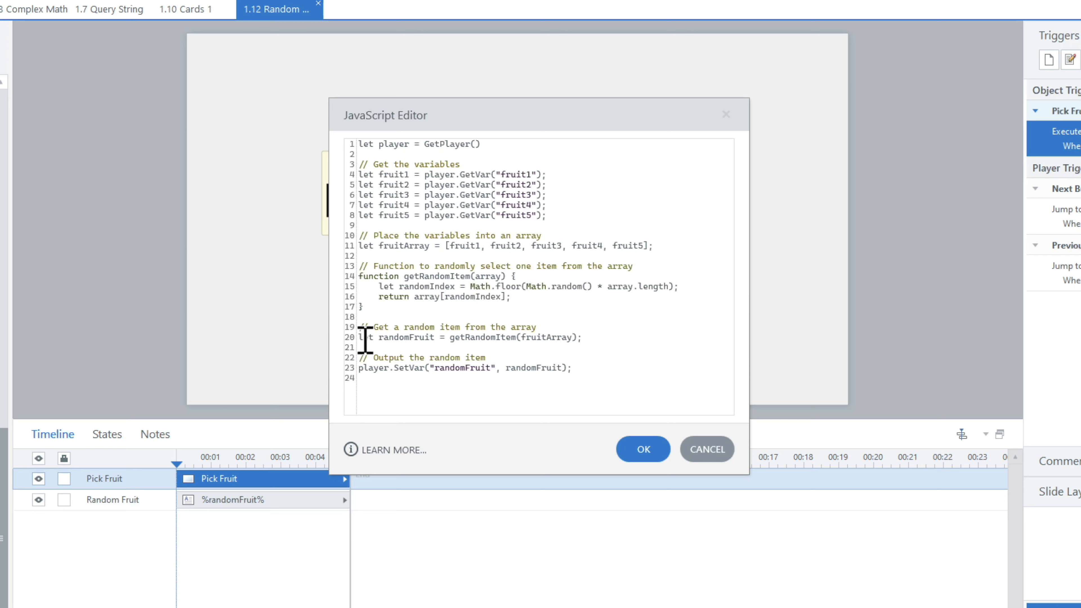
{"action": "double_click", "coordinate": [406, 338]}
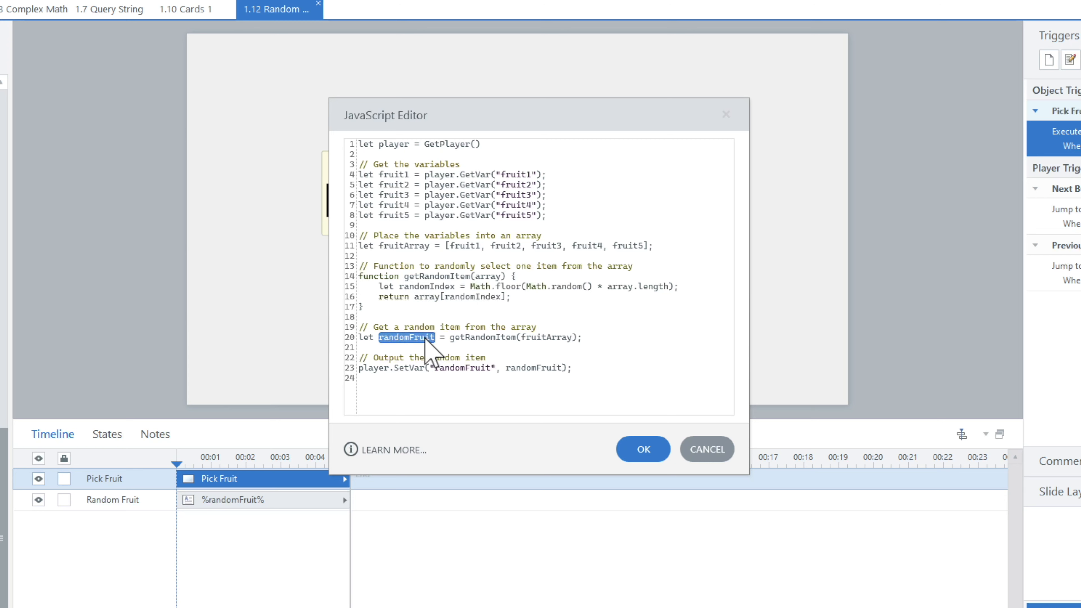
{"action": "double_click", "coordinate": [482, 338]}
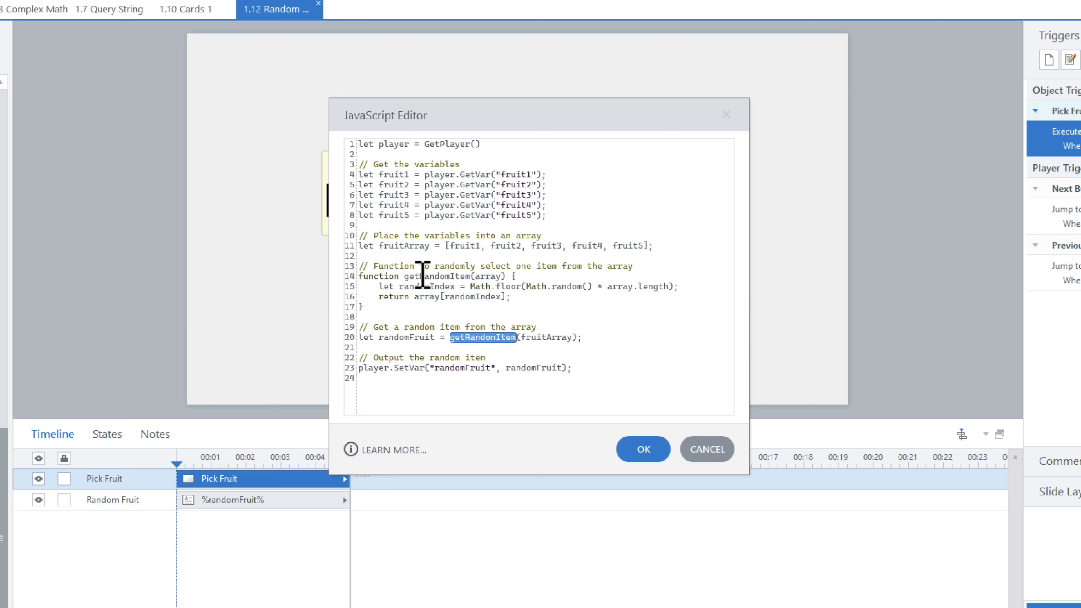
{"action": "double_click", "coordinate": [547, 338]}
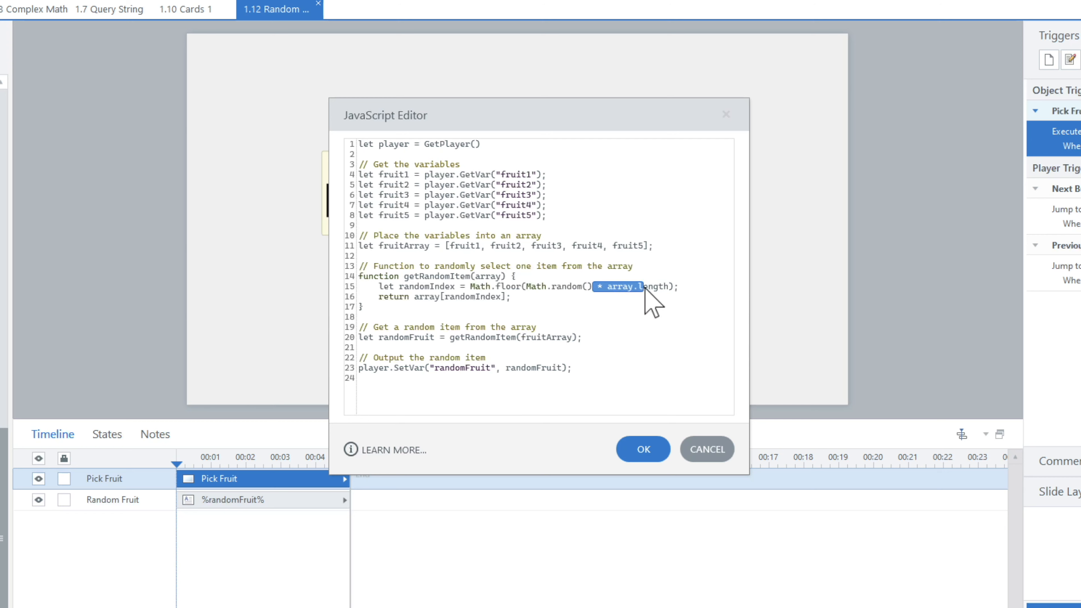
{"action": "double_click", "coordinate": [546, 338]}
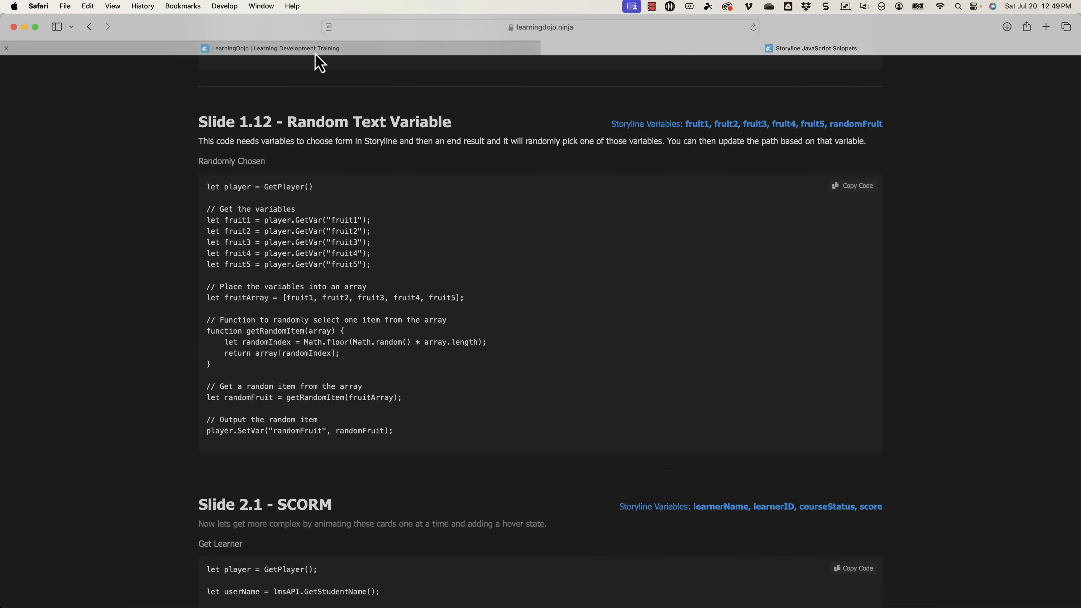
Go to learningdojo.ninja, show the Templates page and expand the Courses menu
{"action": "left_click", "coordinate": [270, 49]}
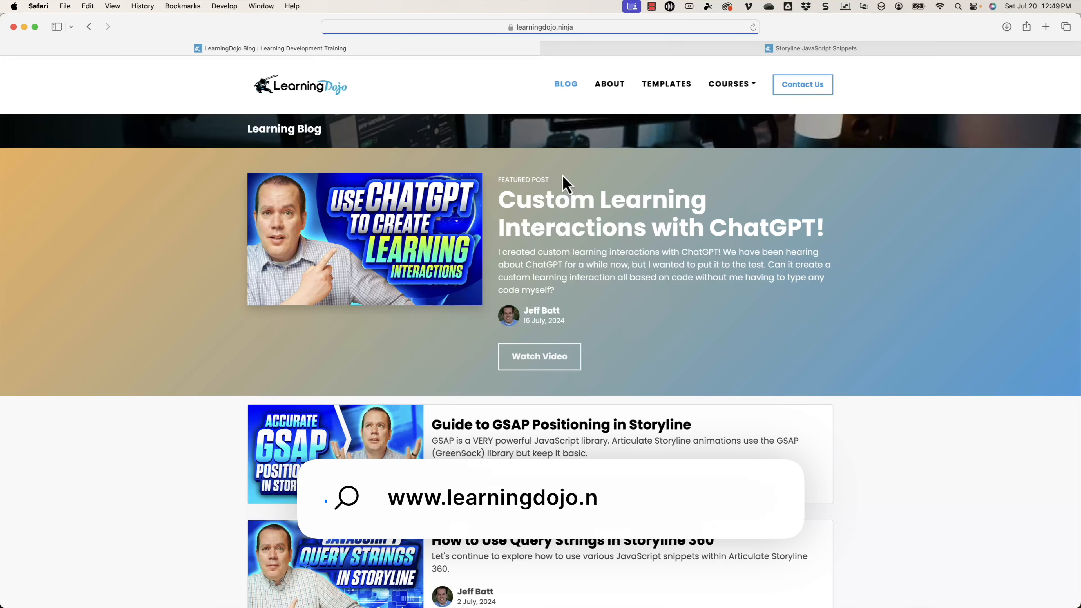
{"action": "type", "text": "inja"}
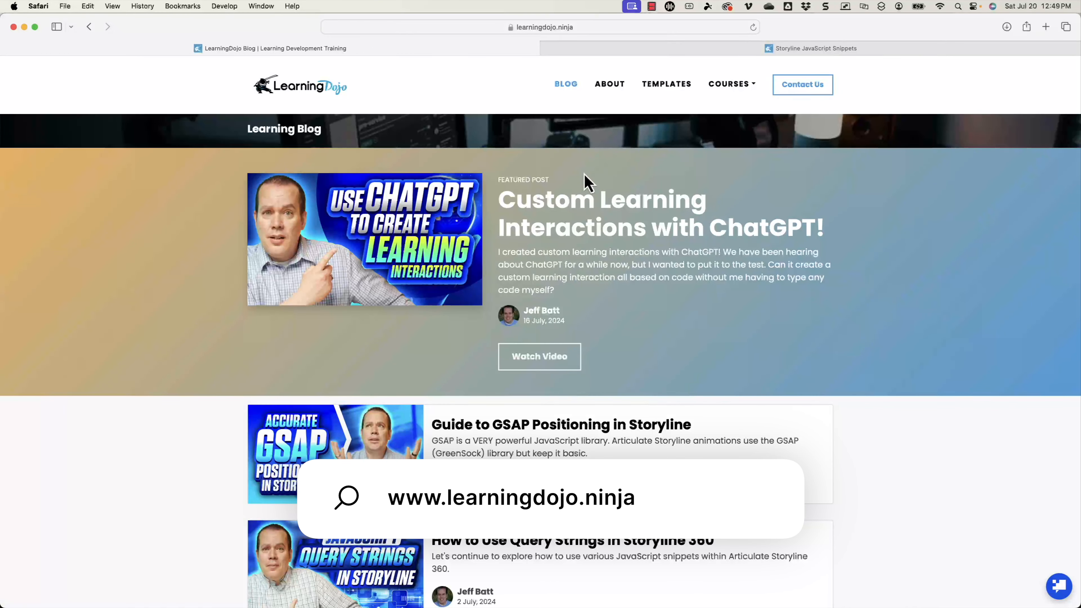
{"action": "left_click", "coordinate": [666, 84]}
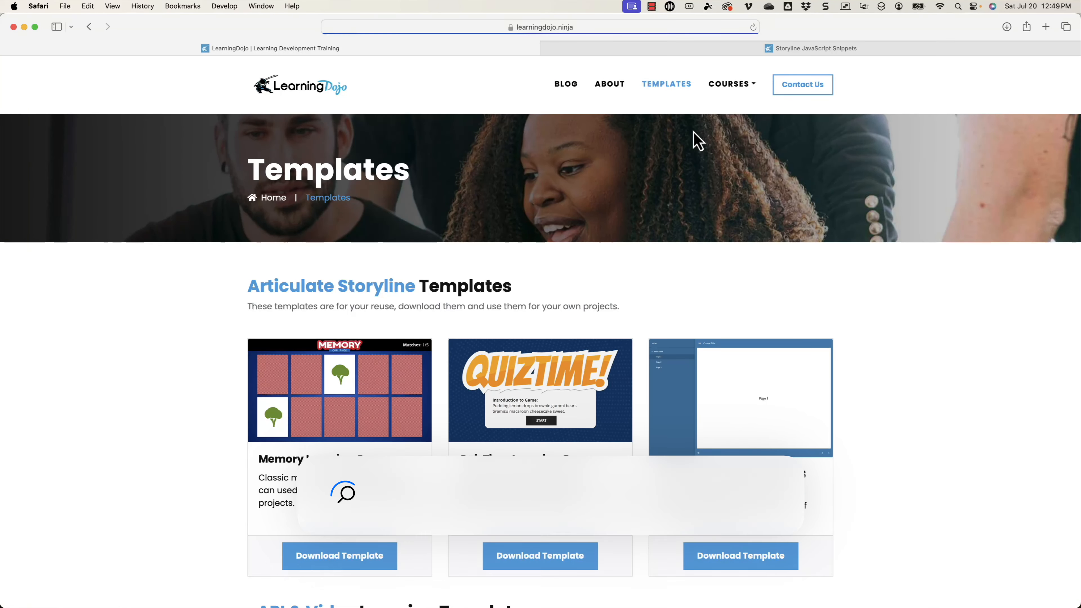
{"action": "left_click", "coordinate": [728, 83]}
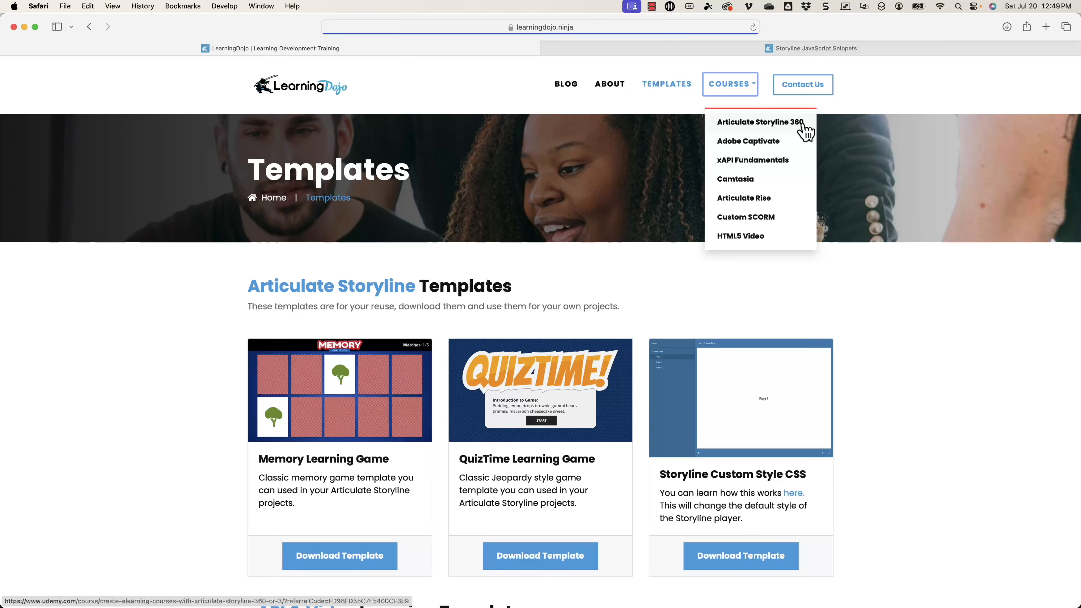